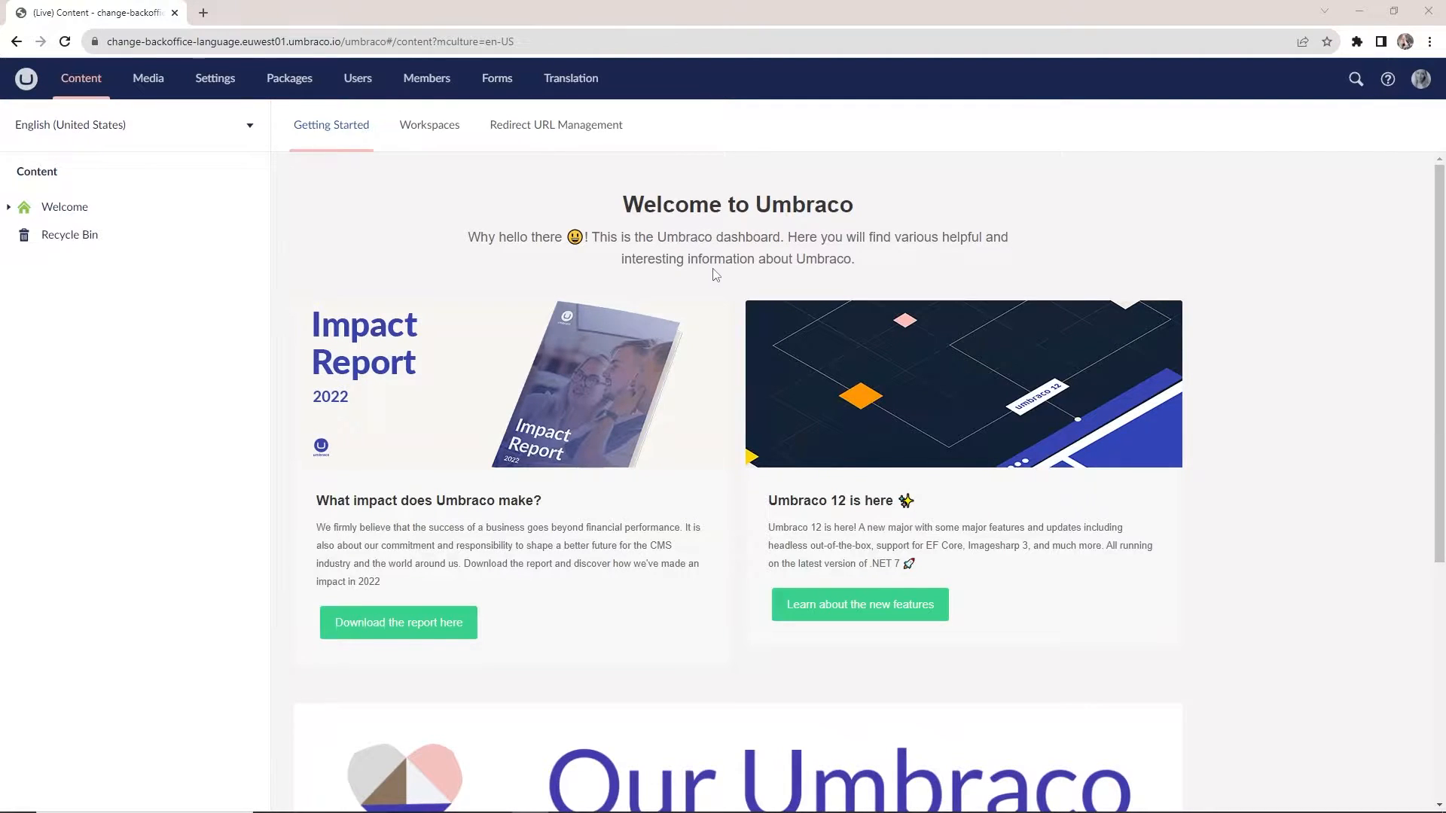
{"action": "mouse_move", "coordinate": [772, 283]}
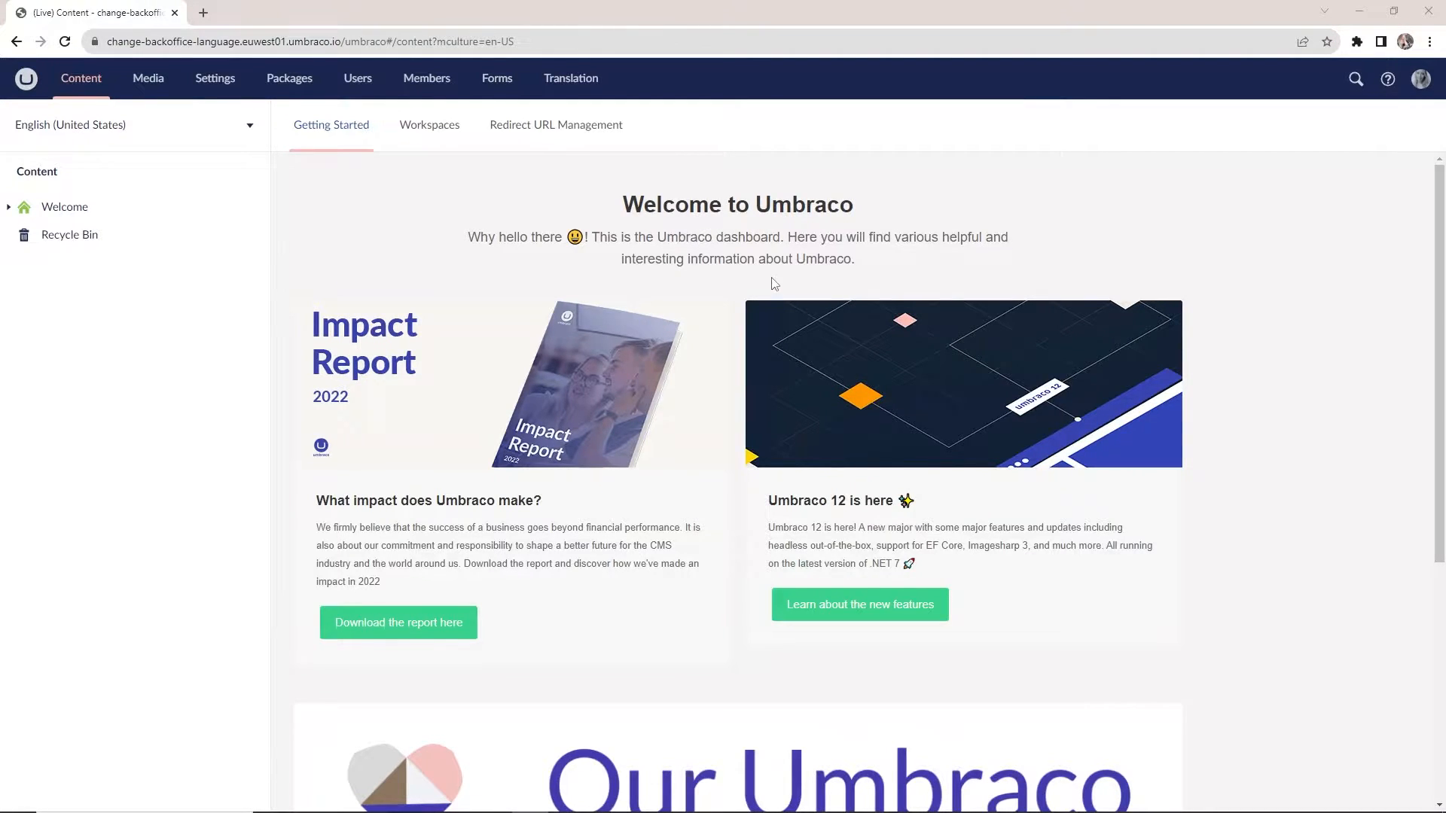
{"action": "mouse_move", "coordinate": [591, 178]}
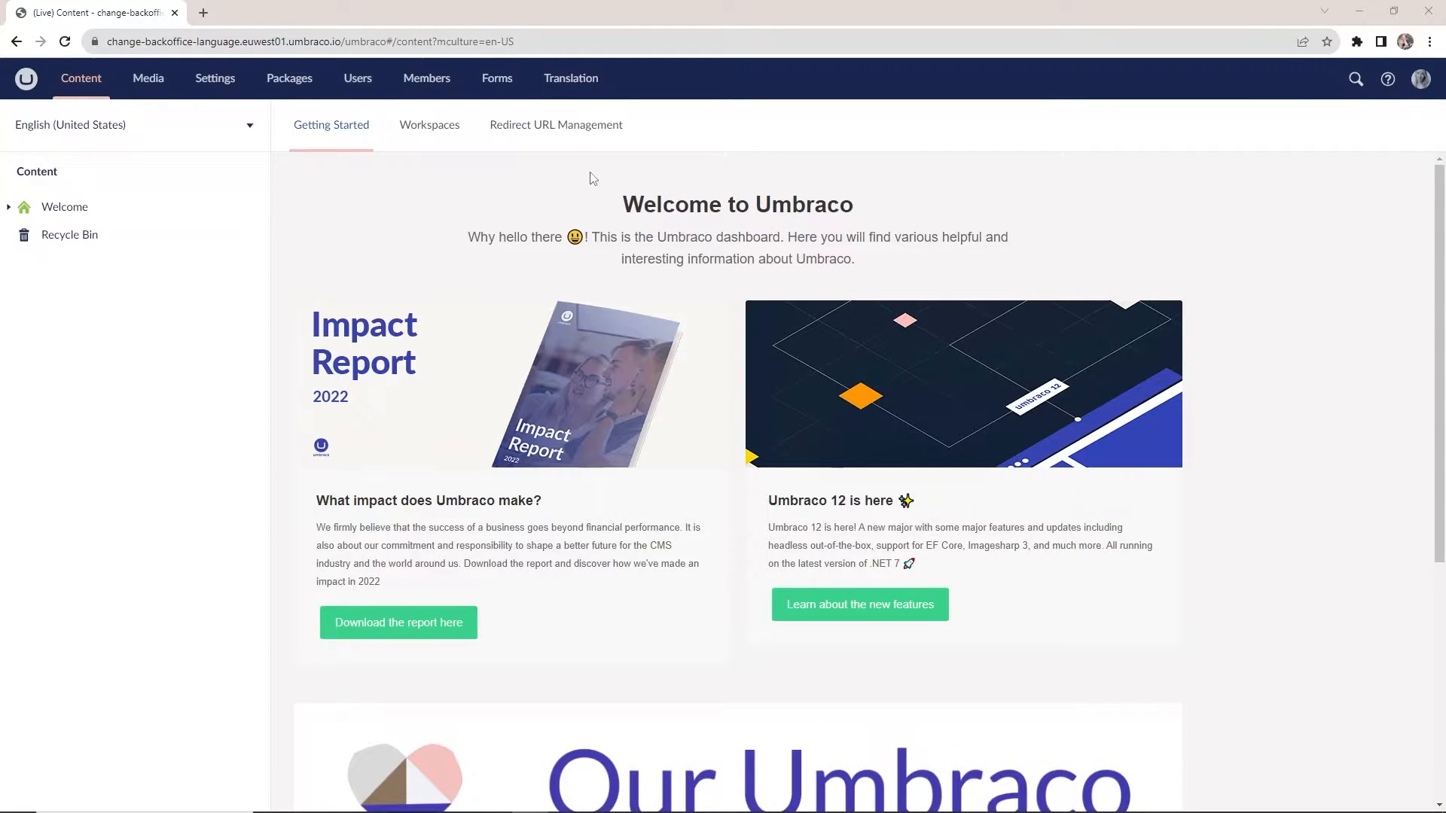
{"action": "mouse_move", "coordinate": [664, 191]}
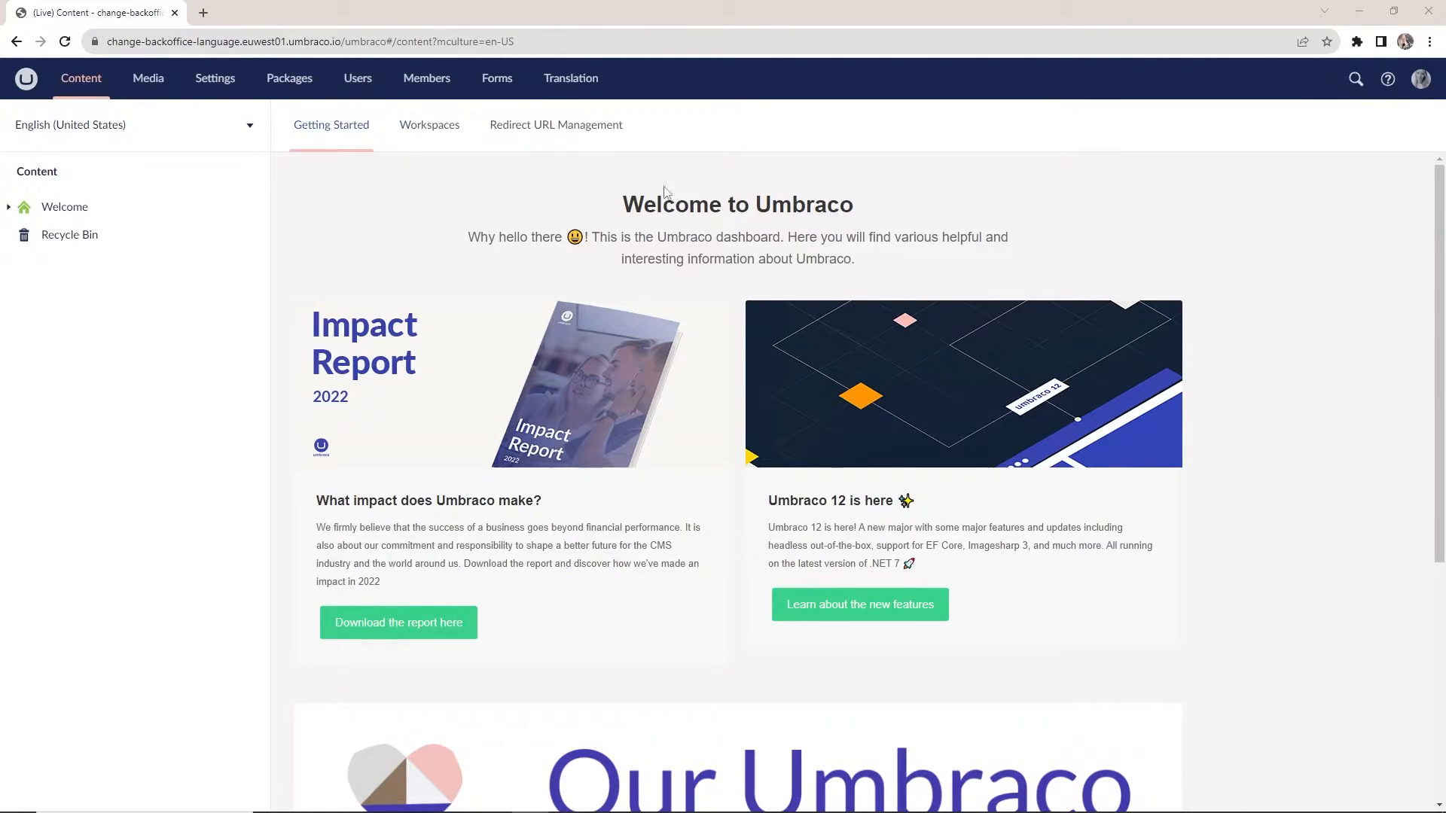
{"action": "mouse_move", "coordinate": [165, 185]}
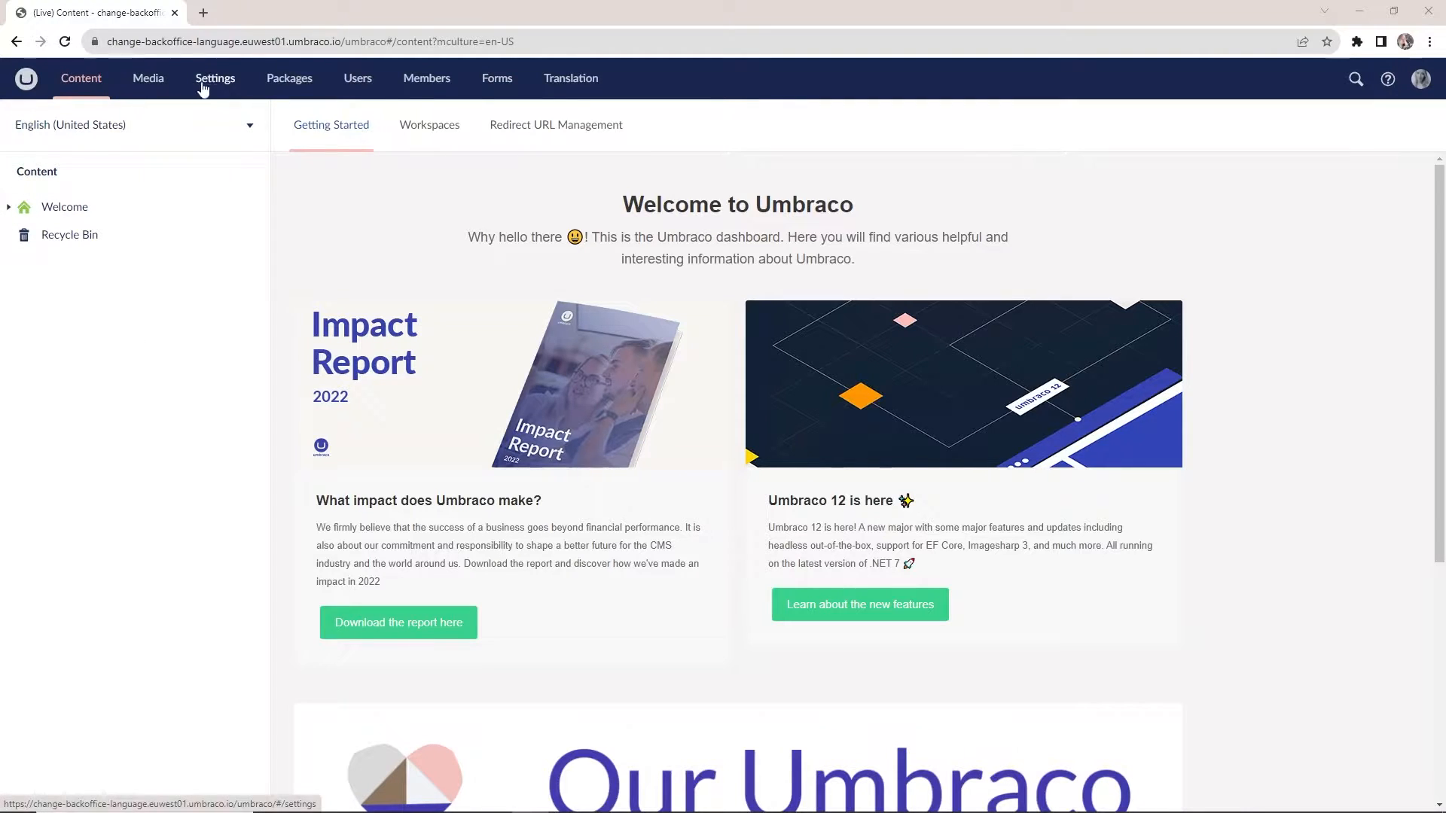
Switch to the Media section to view the uploaded flag images
{"action": "left_click", "coordinate": [148, 77]}
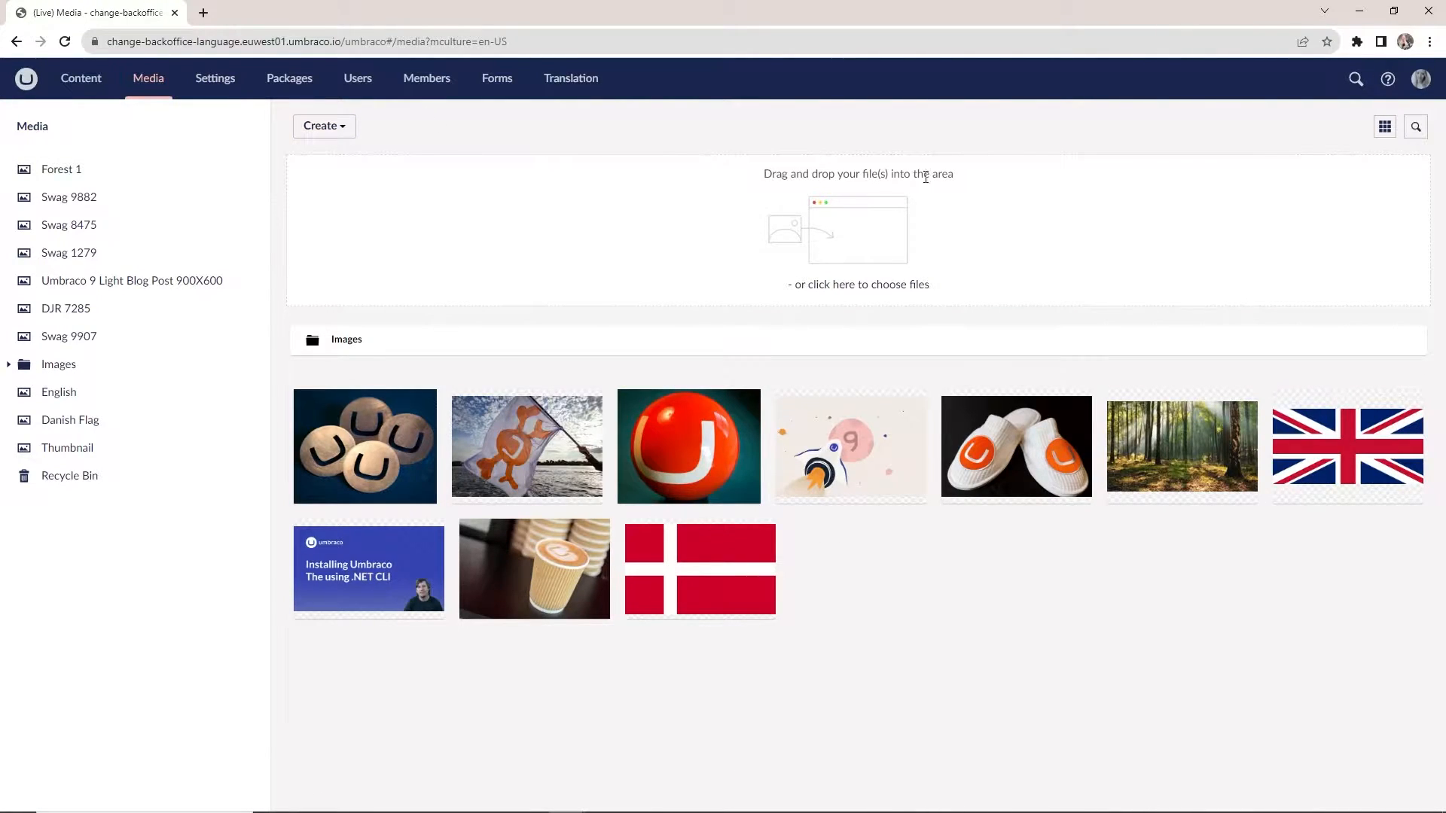
Open the Users section to list the administrator account
{"action": "left_click", "coordinate": [357, 78]}
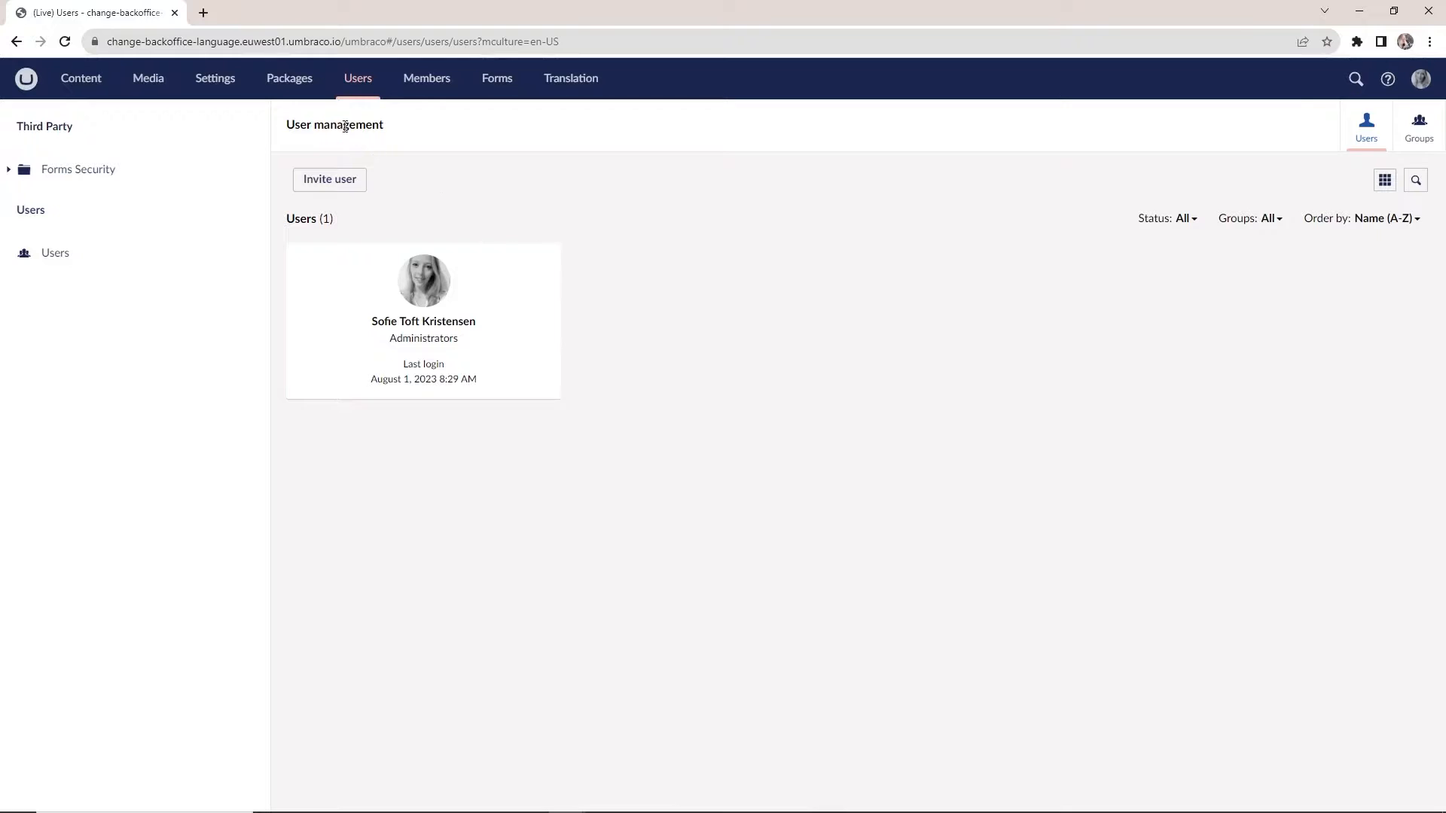
{"action": "mouse_move", "coordinate": [442, 173]}
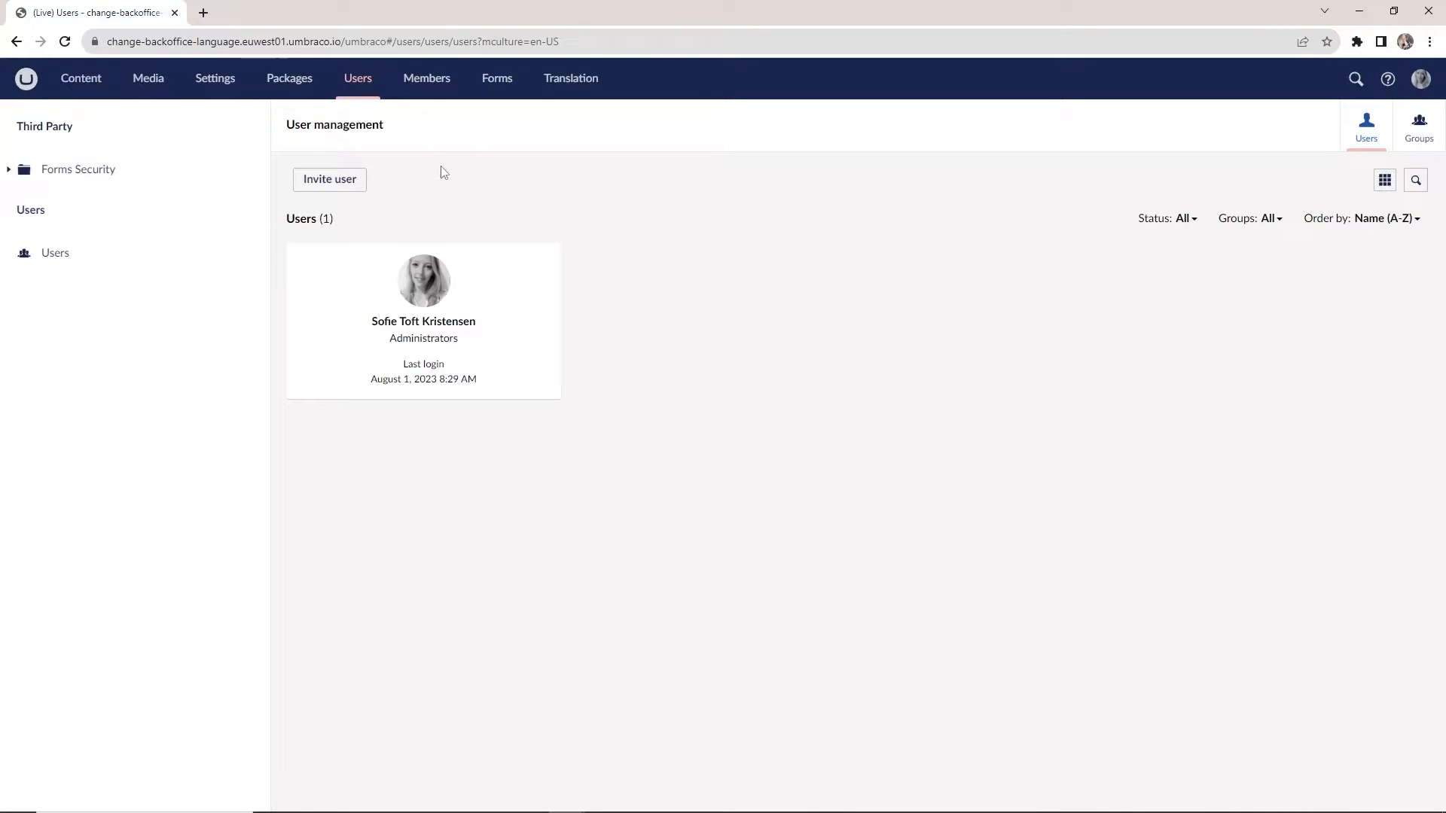
{"action": "mouse_move", "coordinate": [1201, 469]}
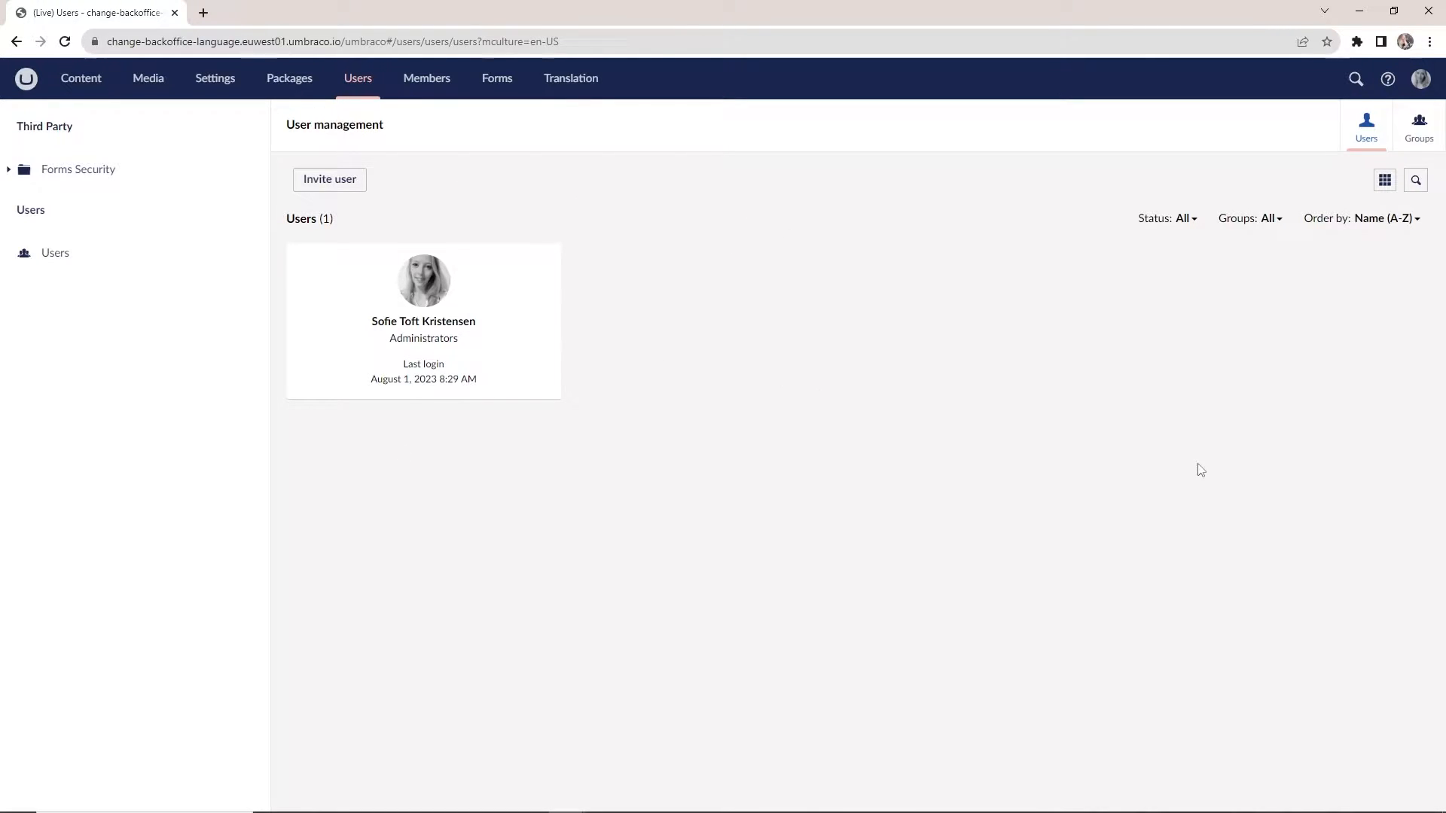
{"action": "mouse_move", "coordinate": [933, 472]}
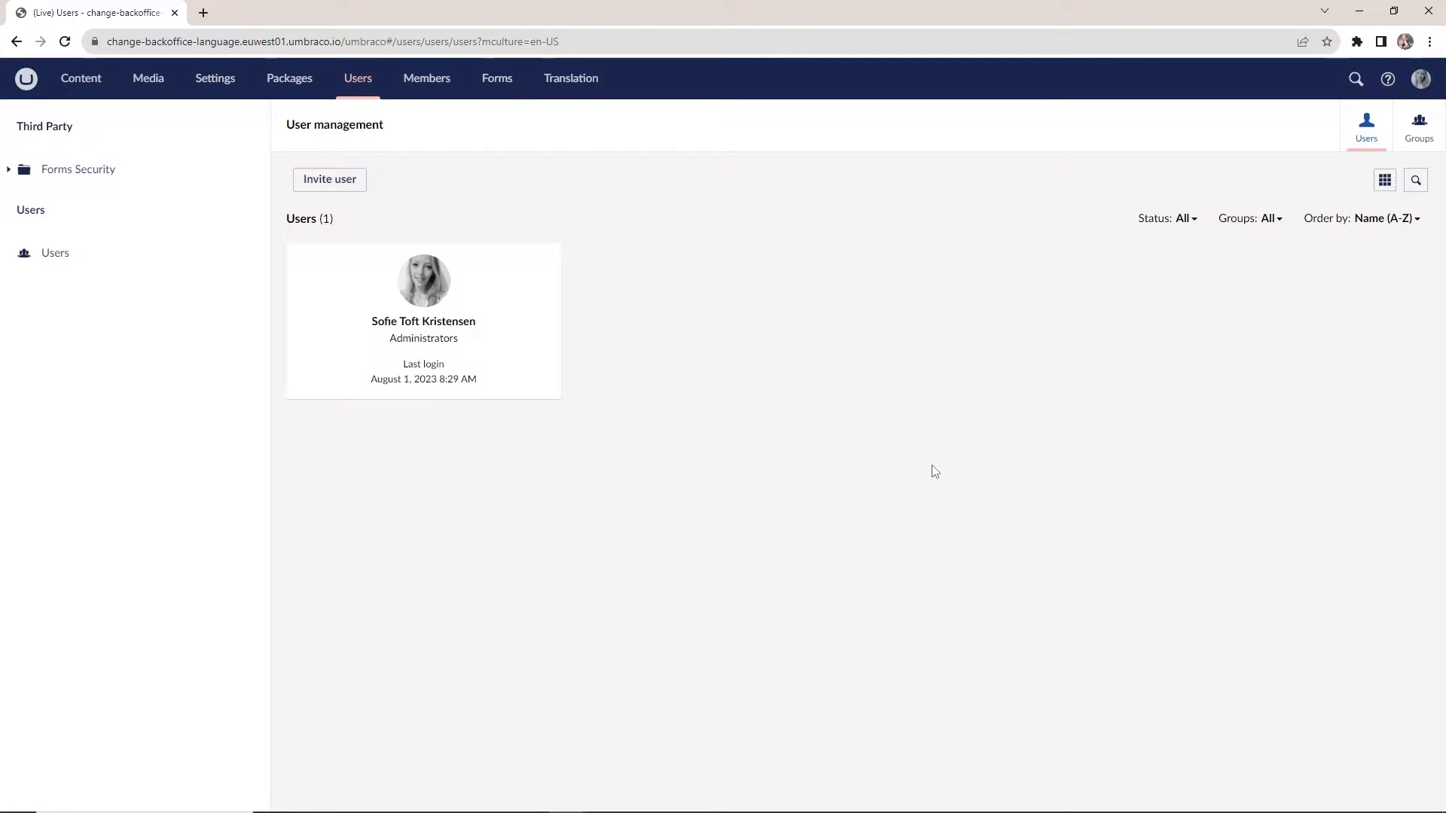
{"action": "mouse_move", "coordinate": [933, 460]}
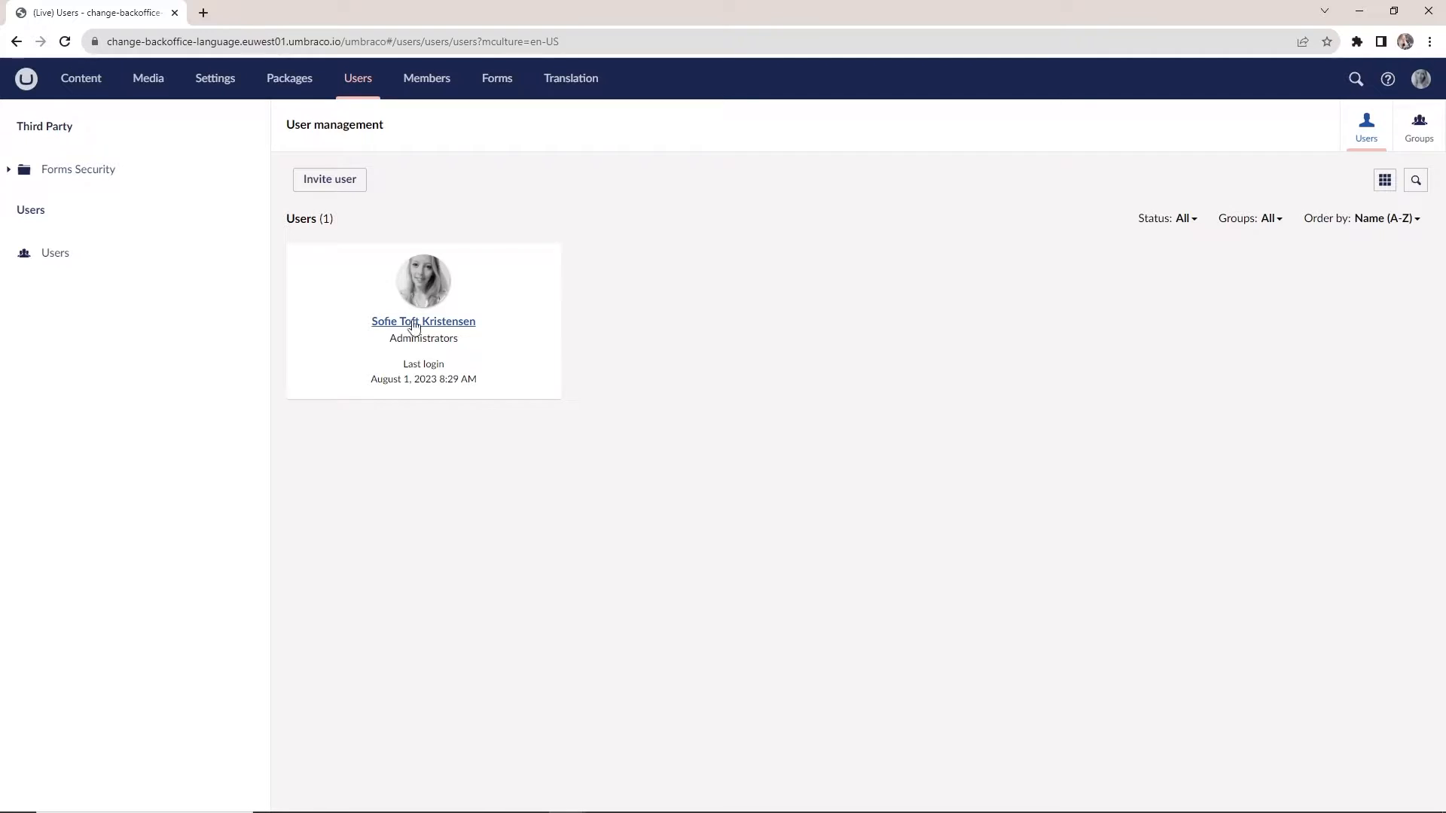
Open the administrator's Edit user page, showing English (United States) as language
{"action": "left_click", "coordinate": [422, 321]}
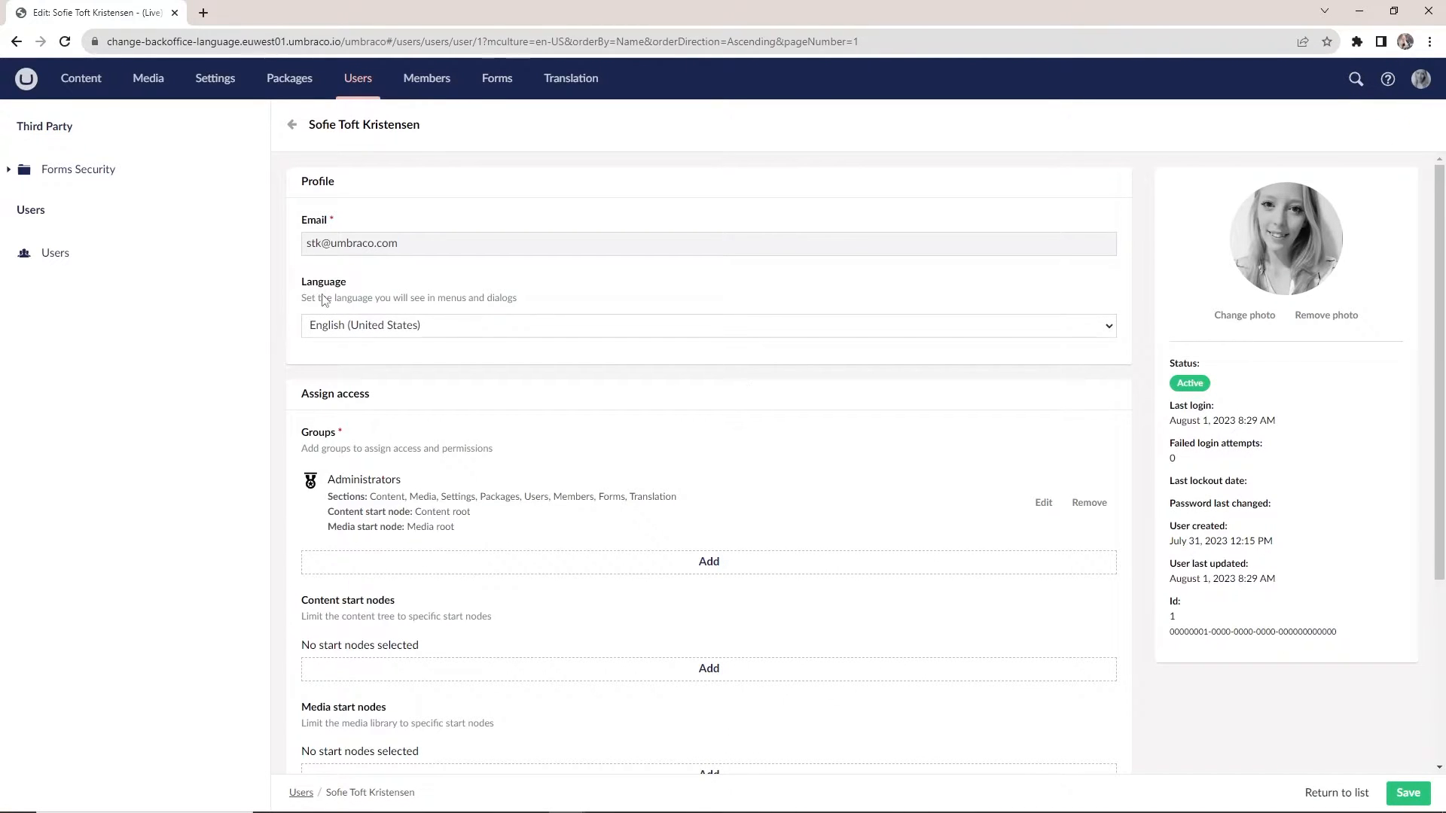
{"action": "mouse_move", "coordinate": [491, 288]}
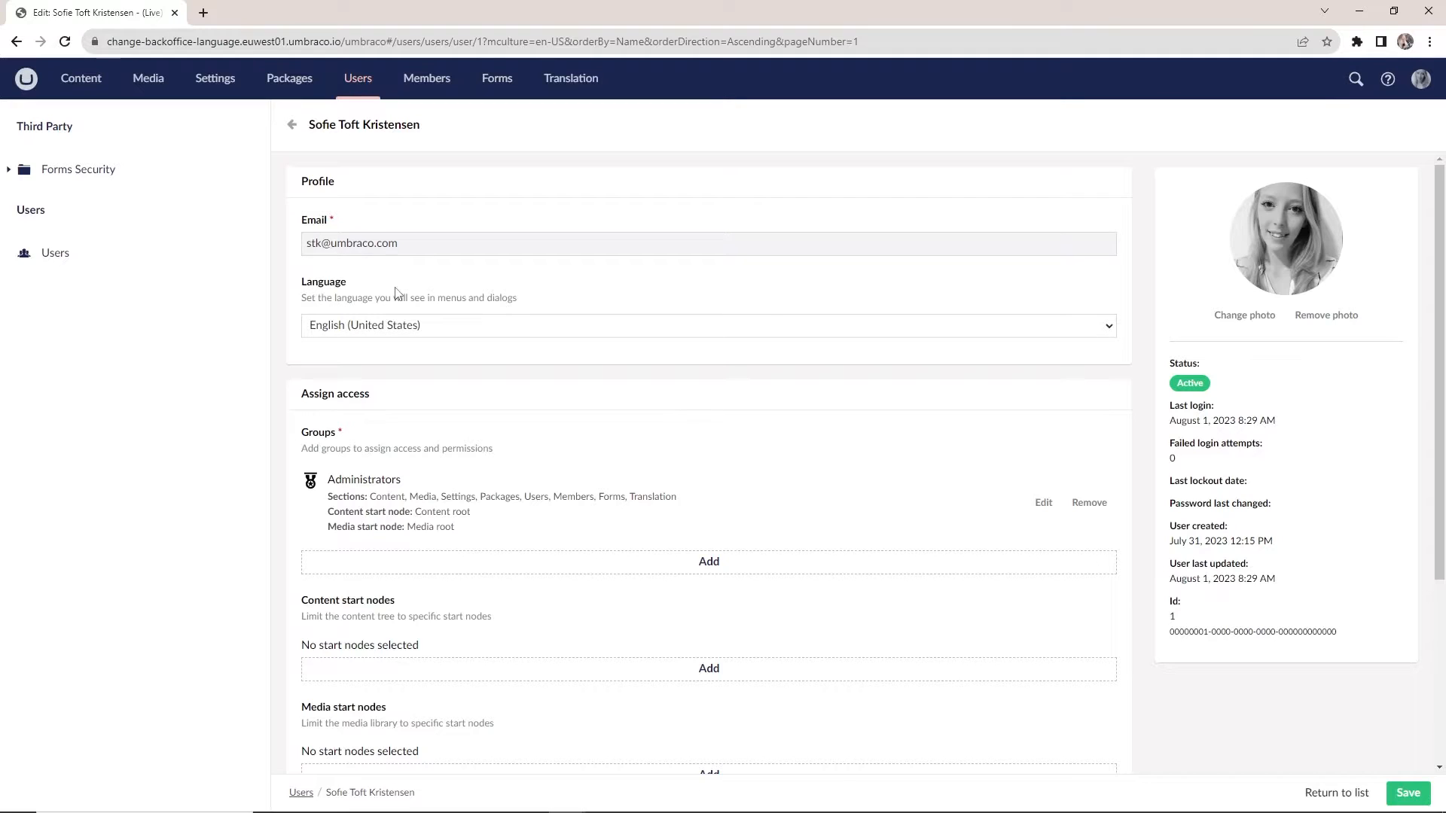
{"action": "mouse_move", "coordinate": [401, 305]}
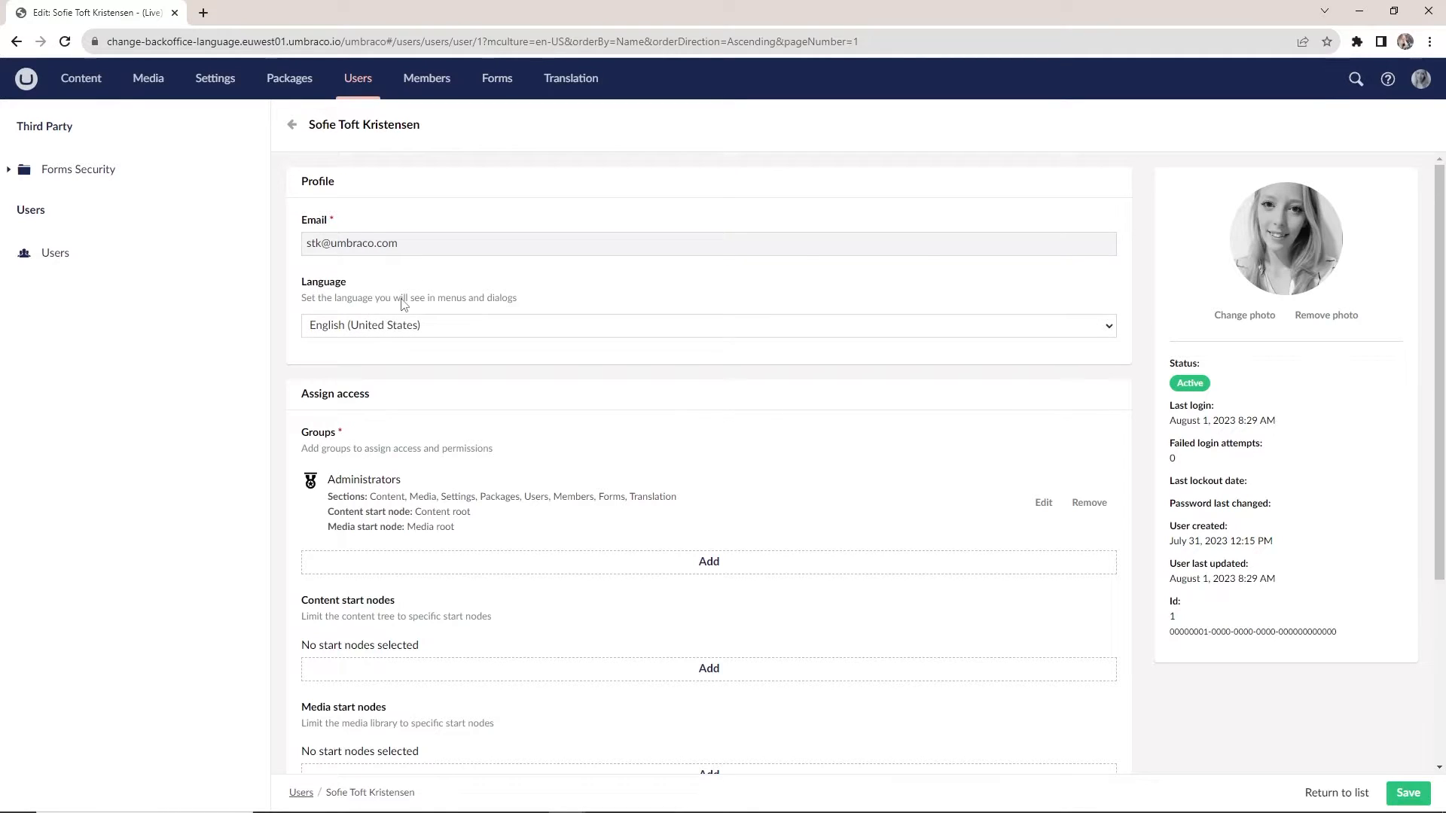
{"action": "mouse_move", "coordinate": [422, 305]}
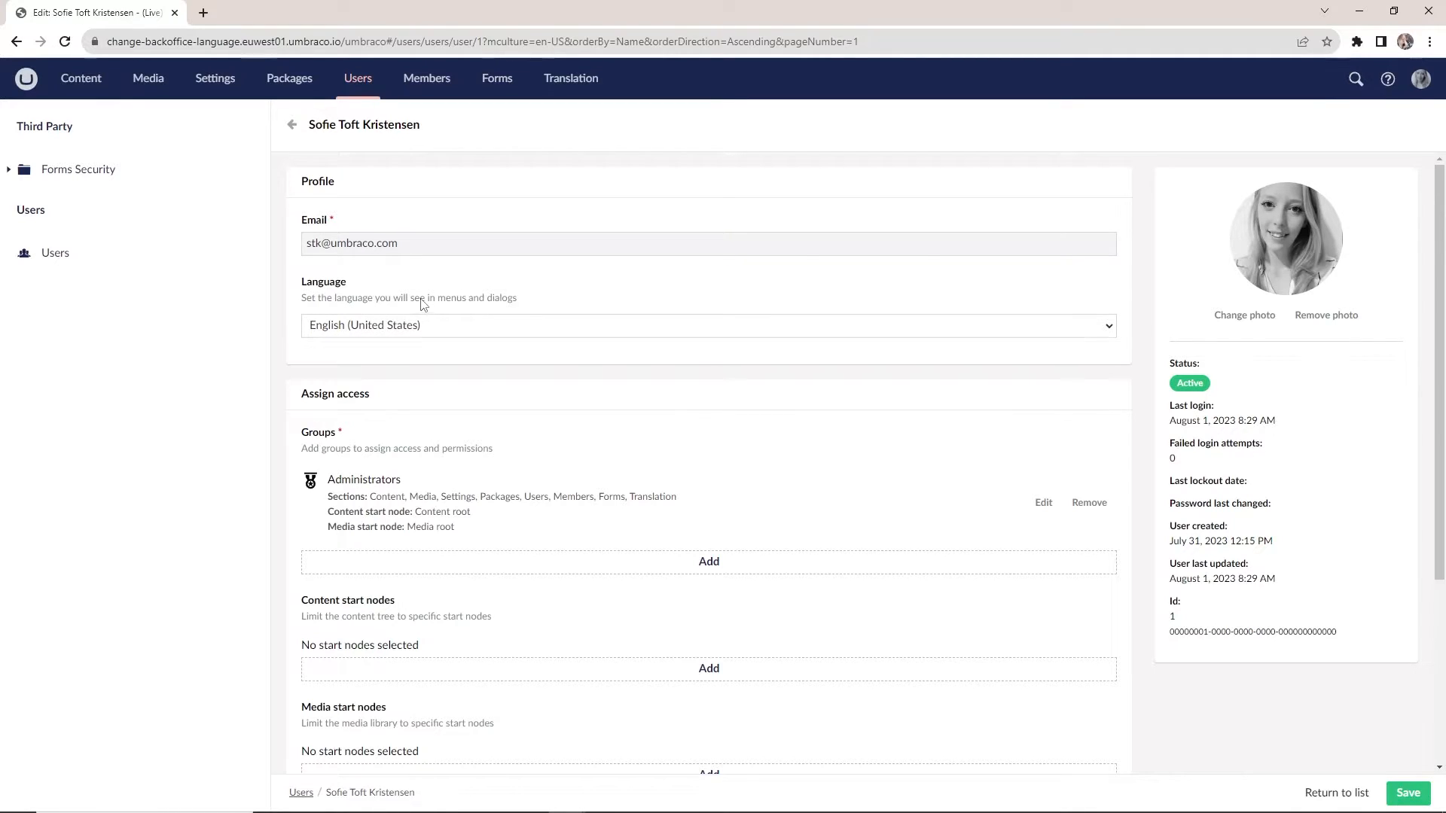
{"action": "mouse_move", "coordinate": [586, 333]}
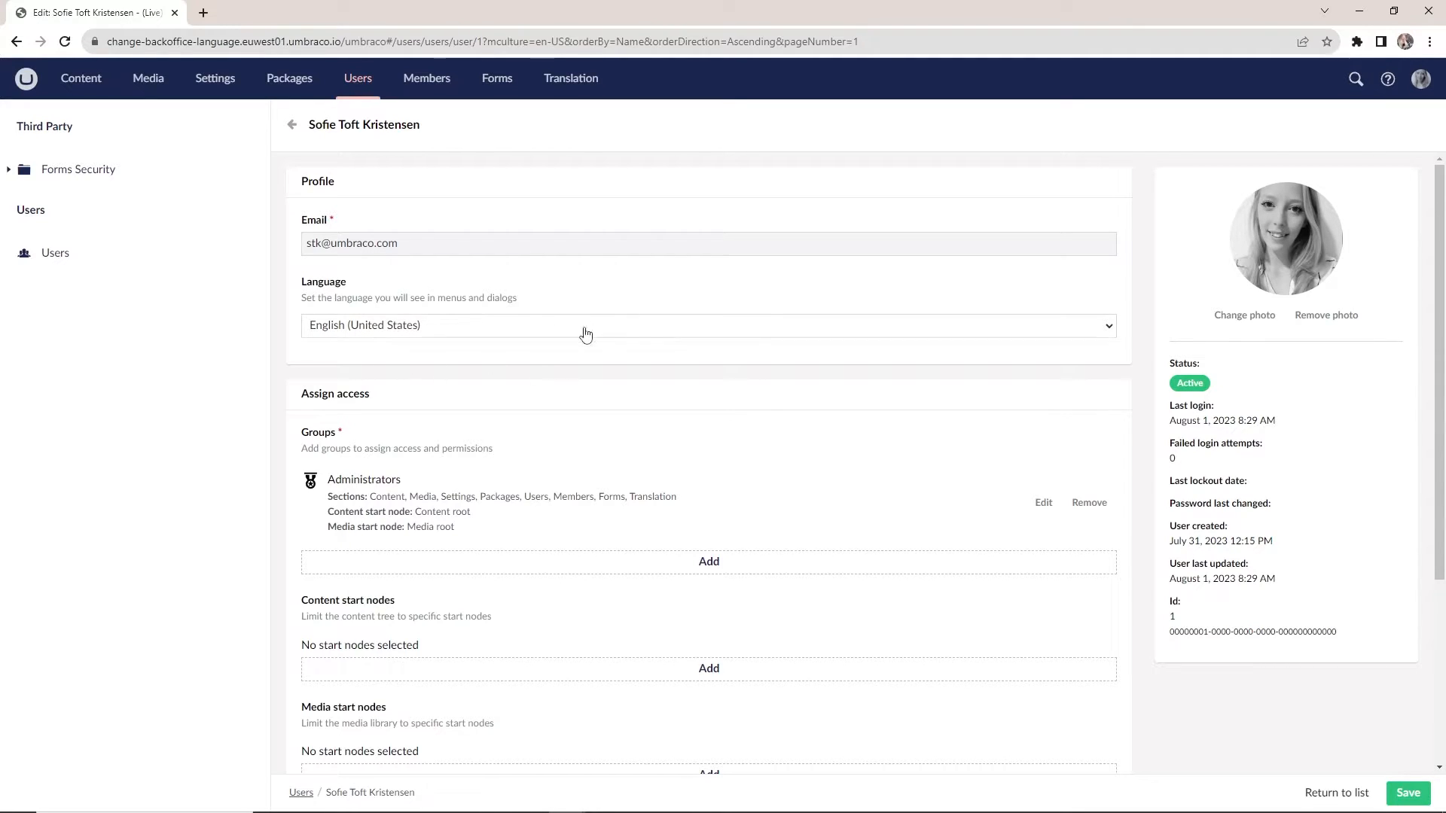
{"action": "mouse_move", "coordinate": [595, 366]}
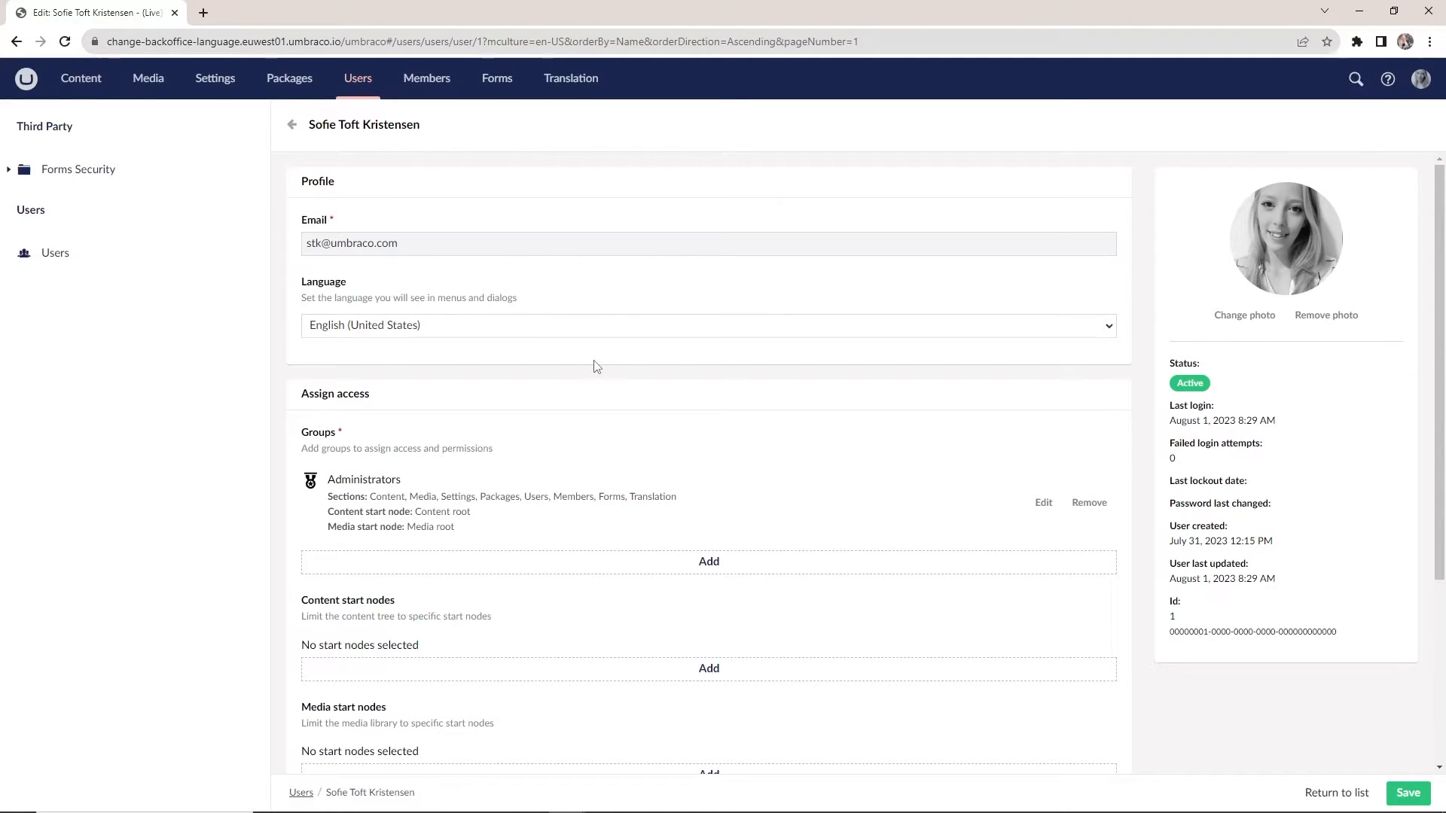
{"action": "mouse_move", "coordinate": [582, 377]}
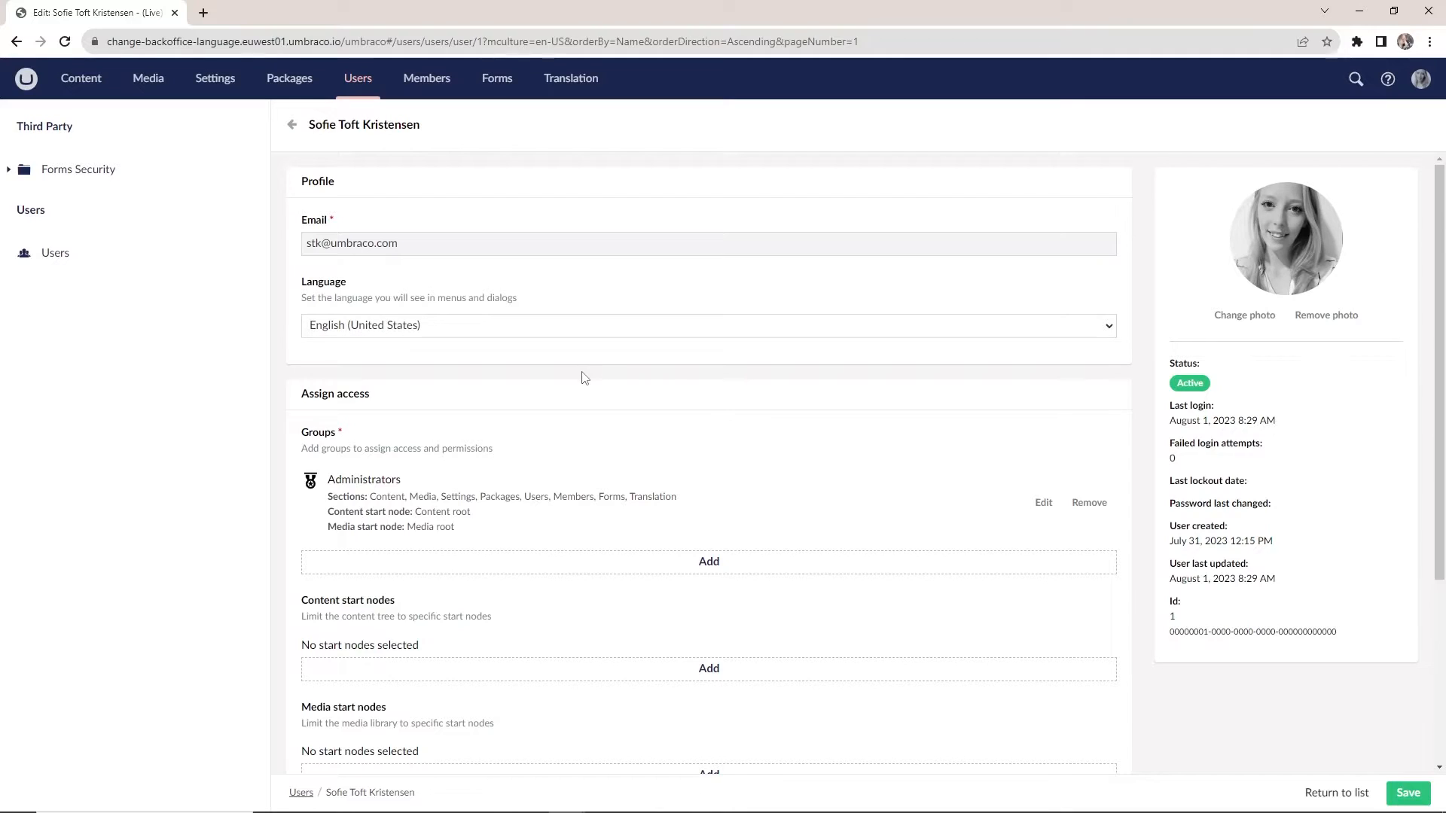
Save the administrator's language as Danish (Denmark), then go to Packages
{"action": "left_click", "coordinate": [706, 324]}
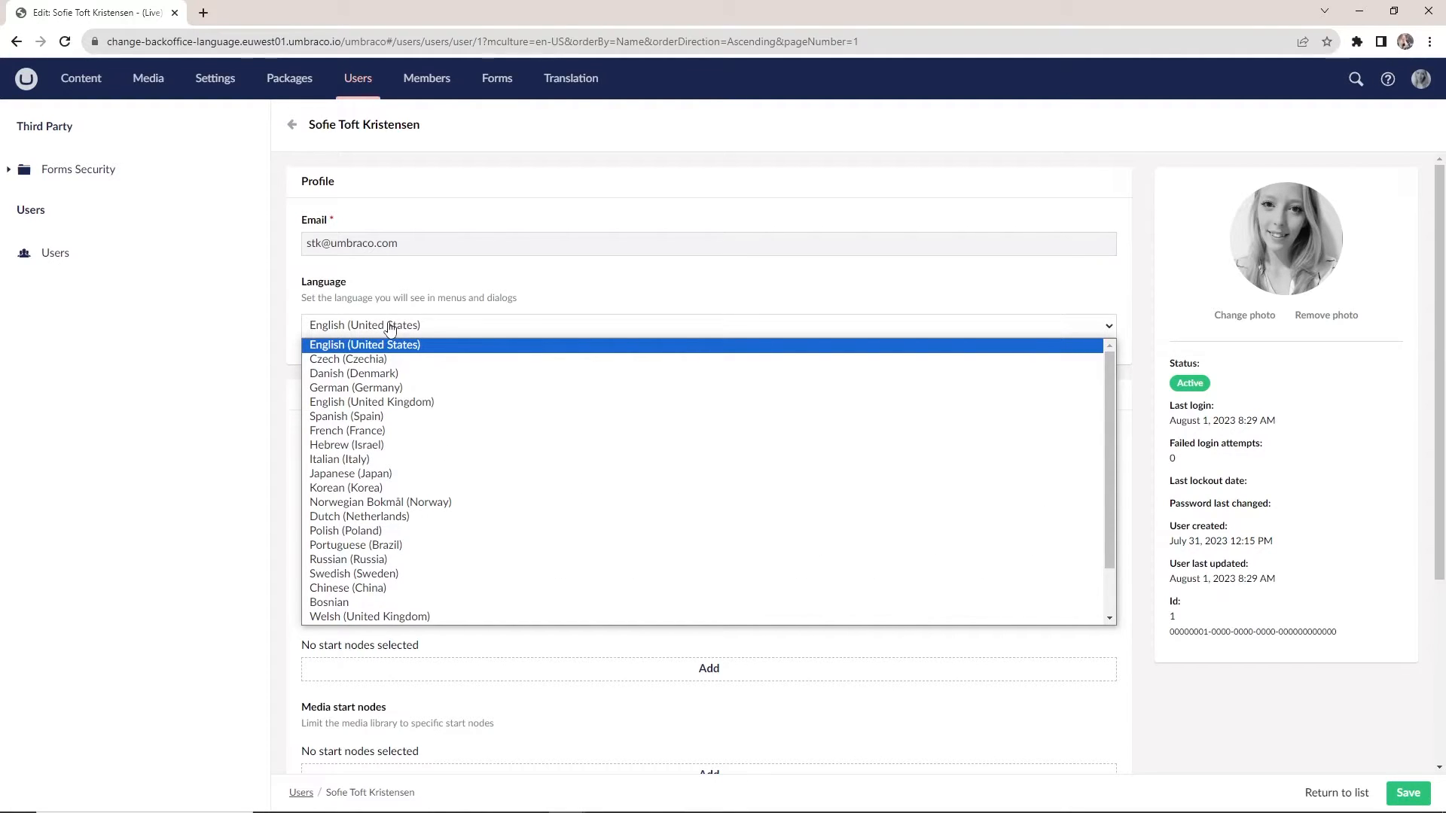
{"action": "mouse_move", "coordinate": [414, 374]}
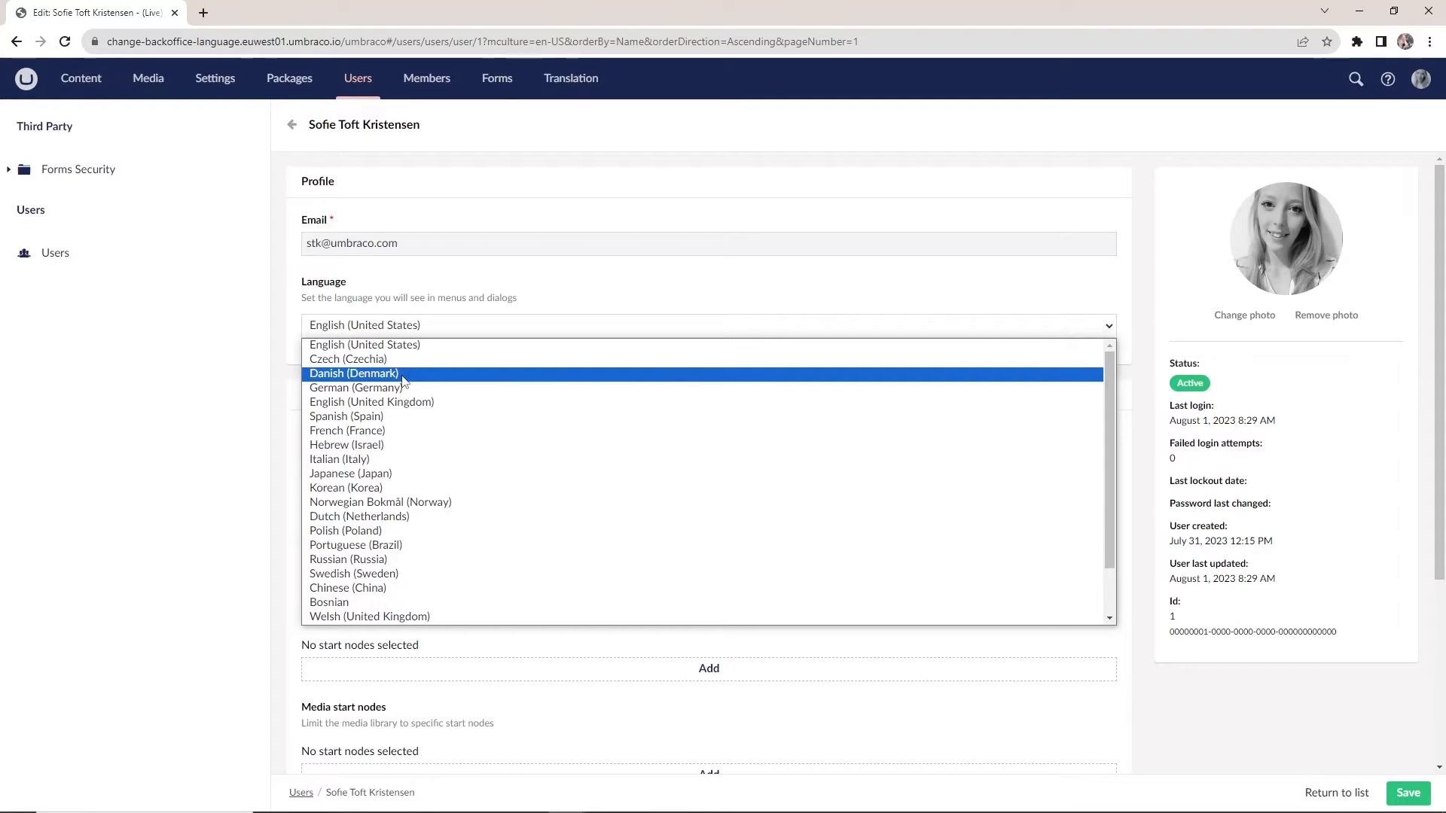
{"action": "left_click", "coordinate": [353, 373]}
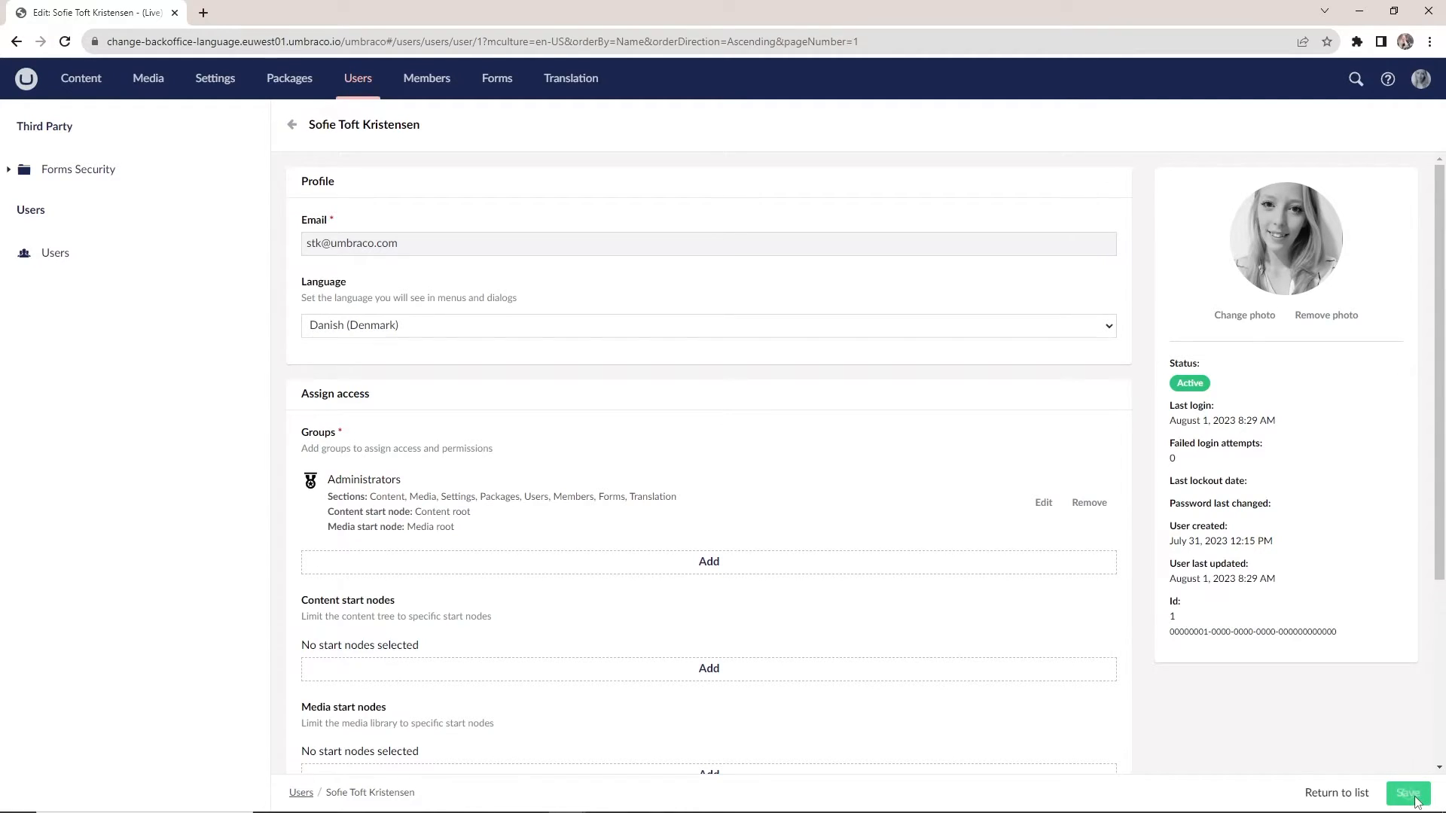
{"action": "left_click", "coordinate": [1407, 792]}
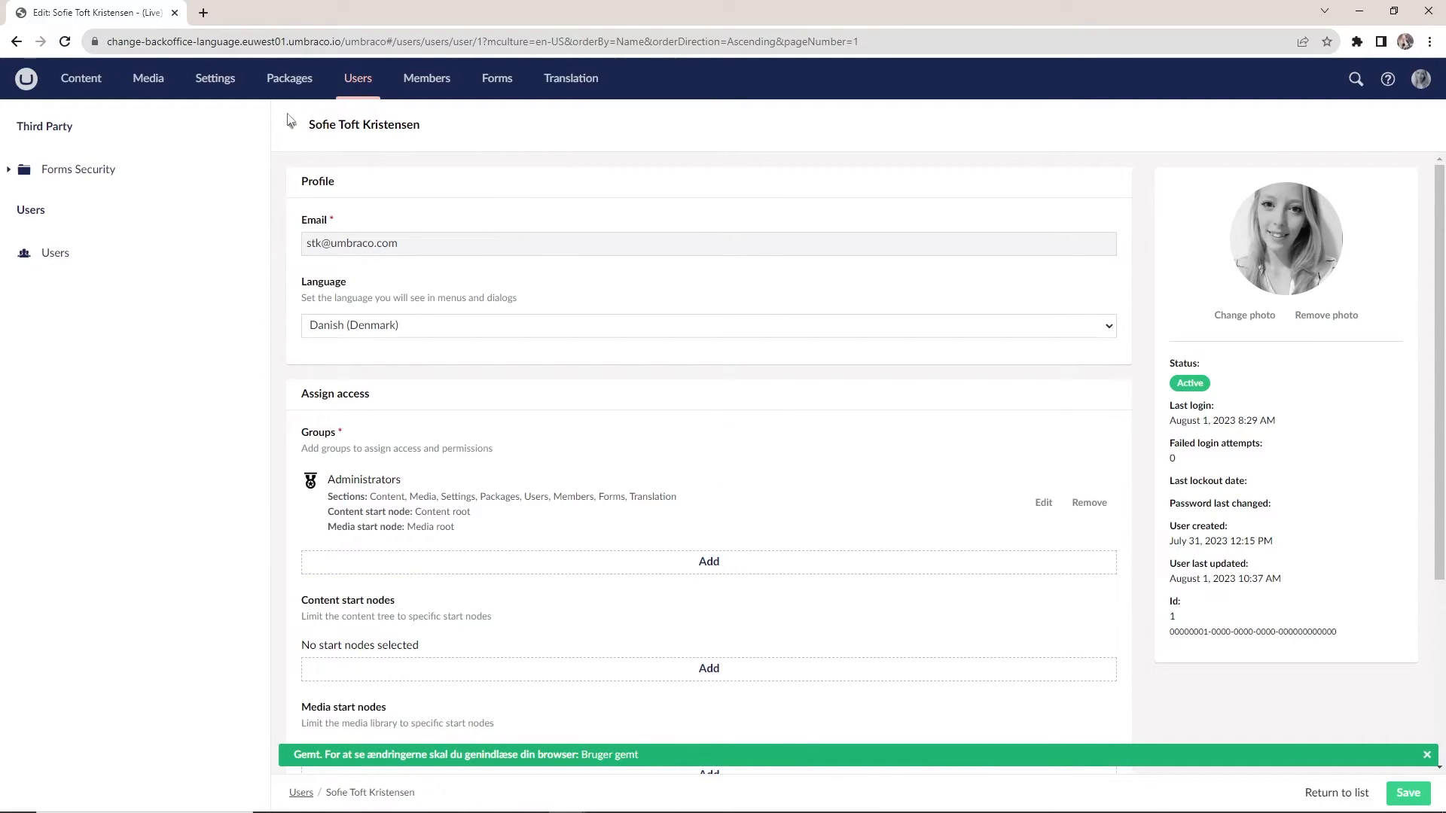
{"action": "left_click", "coordinate": [289, 78]}
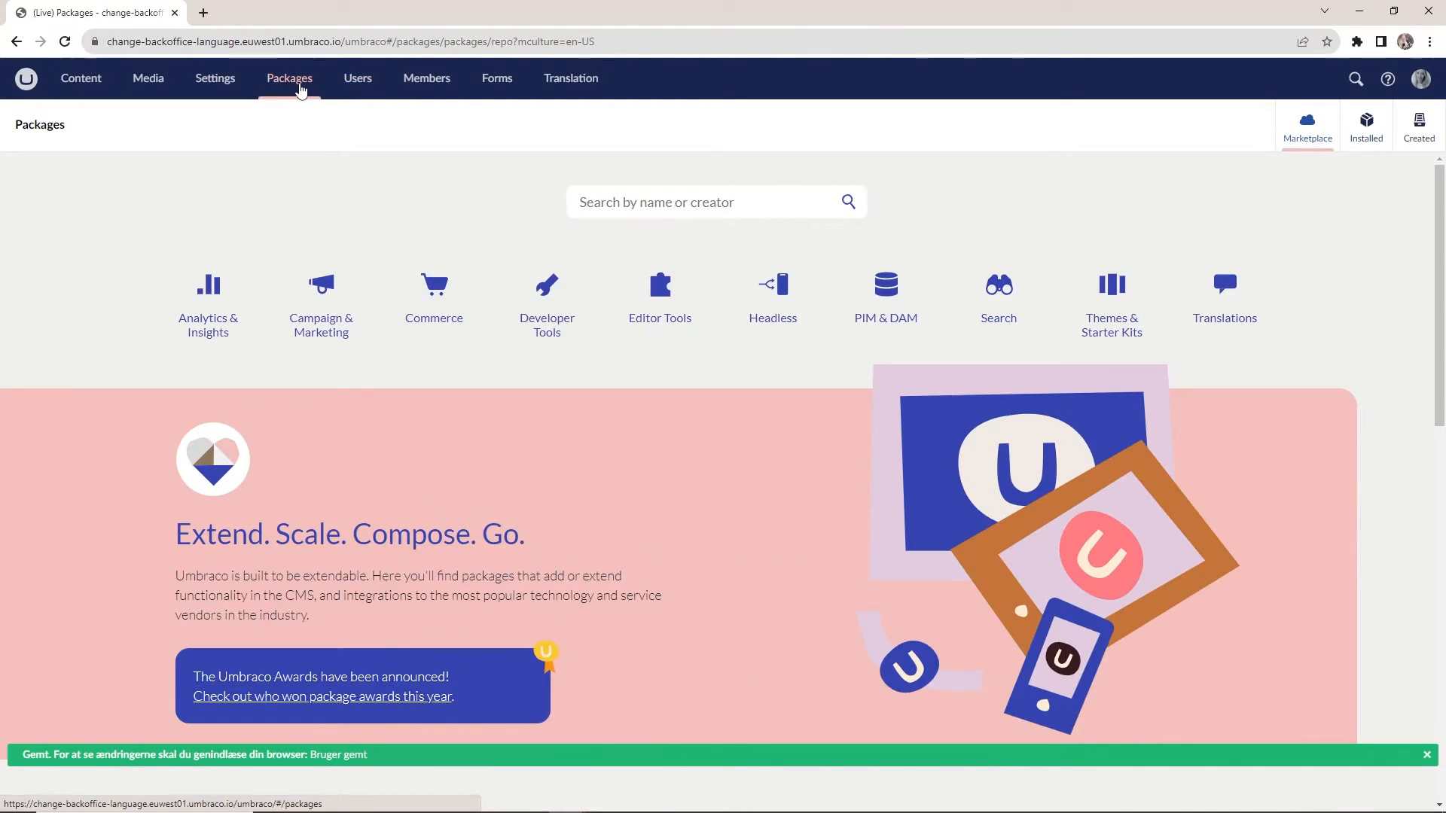
Reload the back office in Danish and open the Brugere section
{"action": "left_click", "coordinate": [80, 78]}
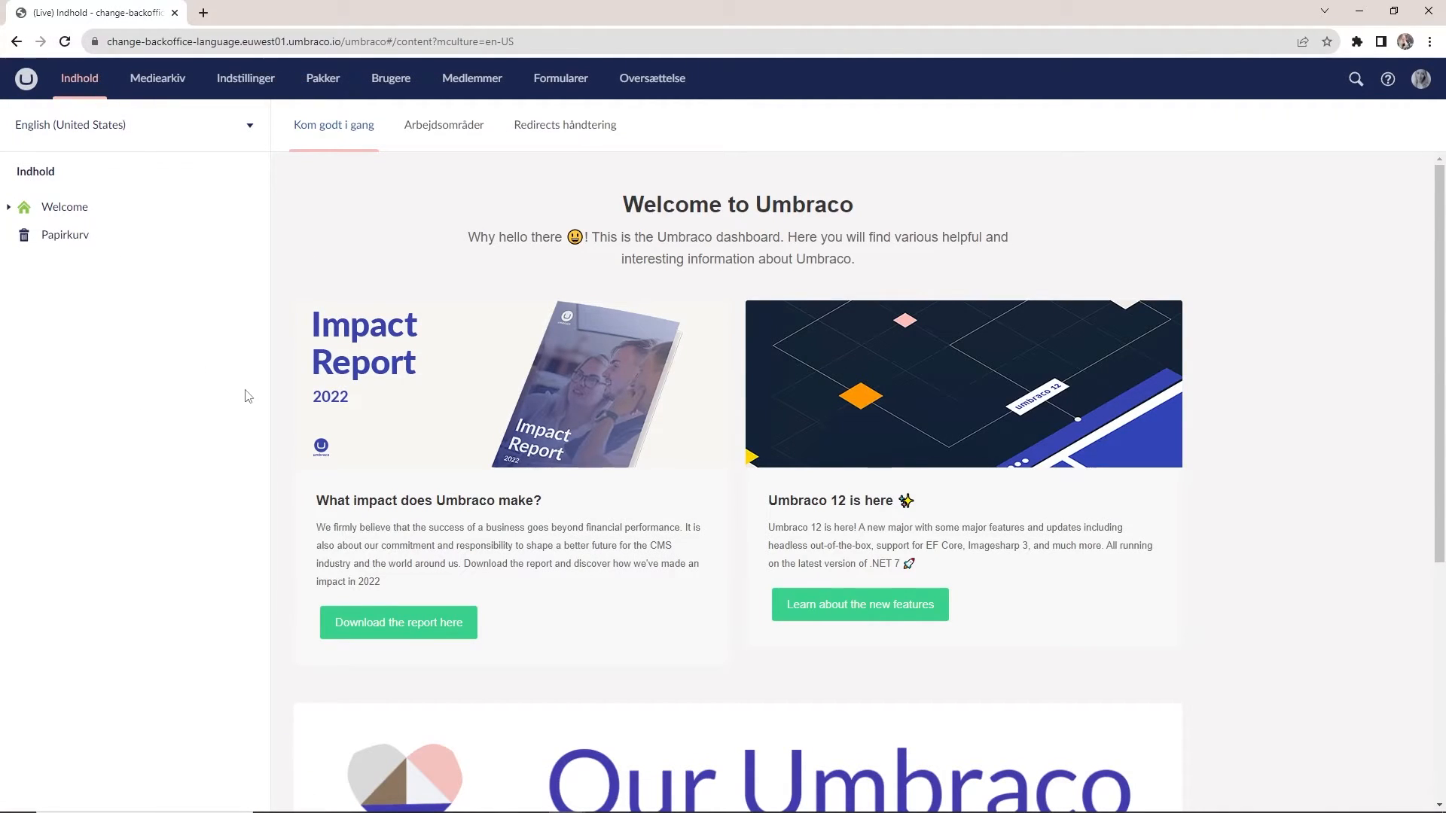
{"action": "mouse_move", "coordinate": [222, 369]}
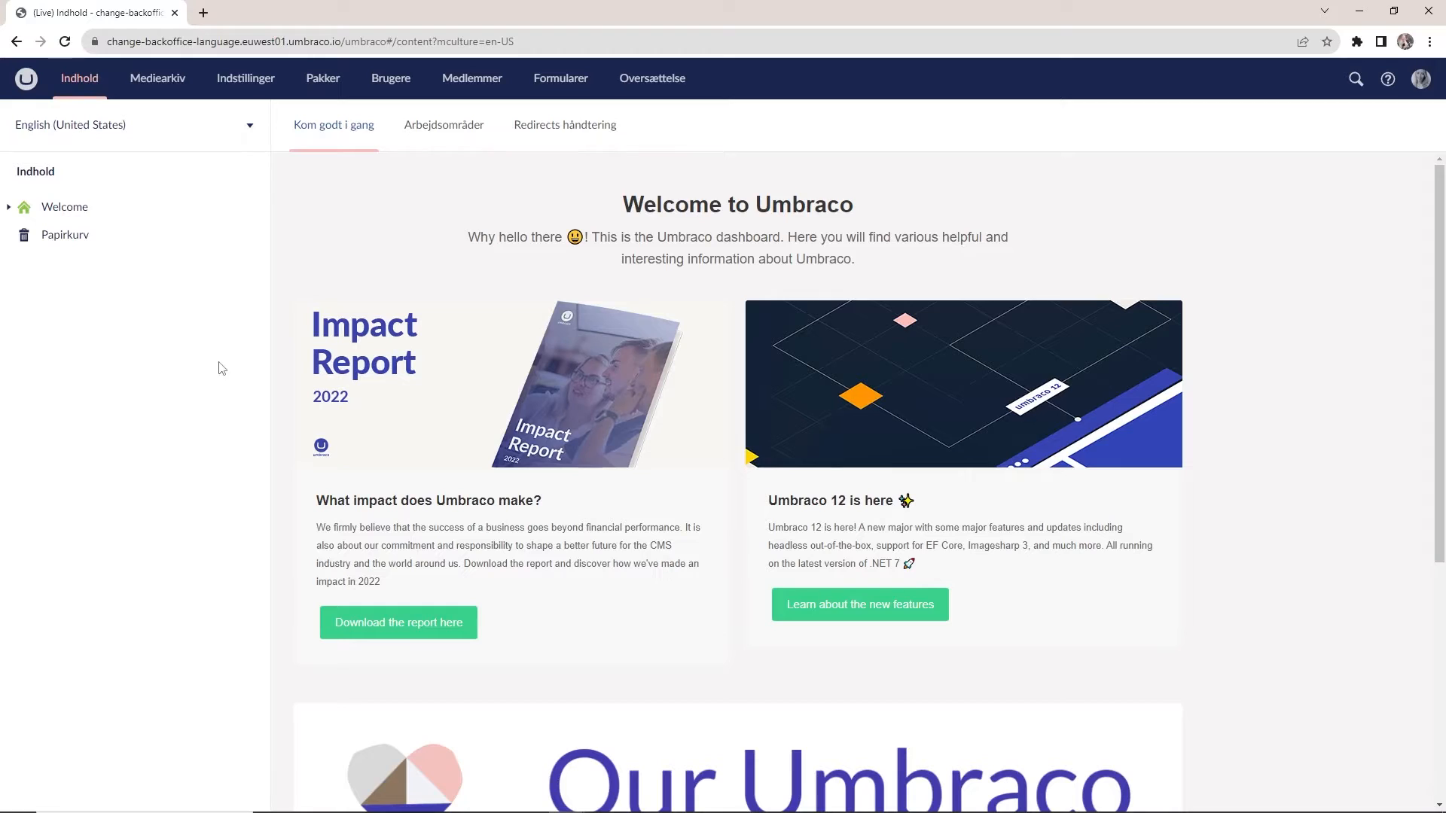
{"action": "mouse_move", "coordinate": [330, 219]}
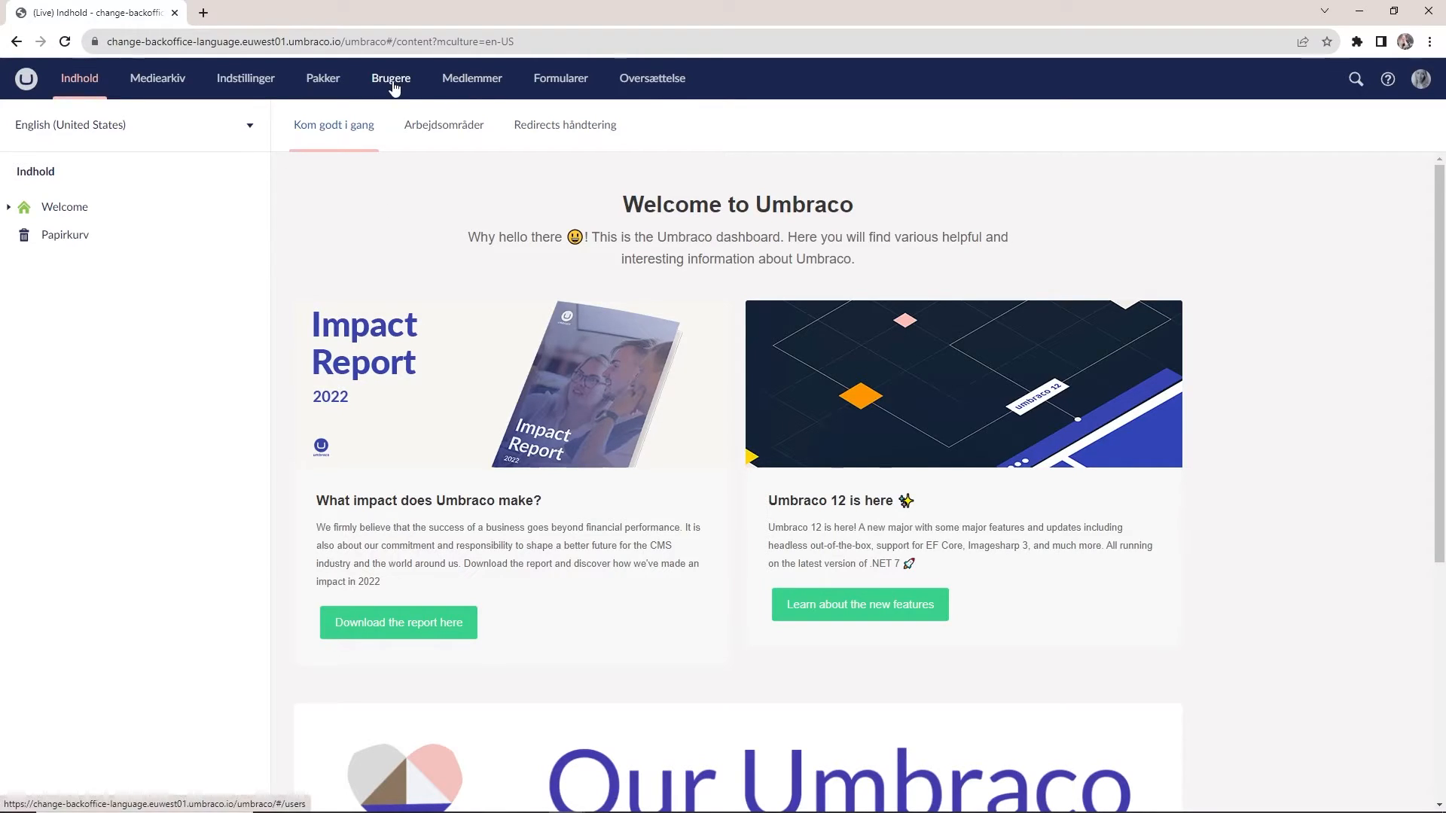
{"action": "left_click", "coordinate": [390, 78]}
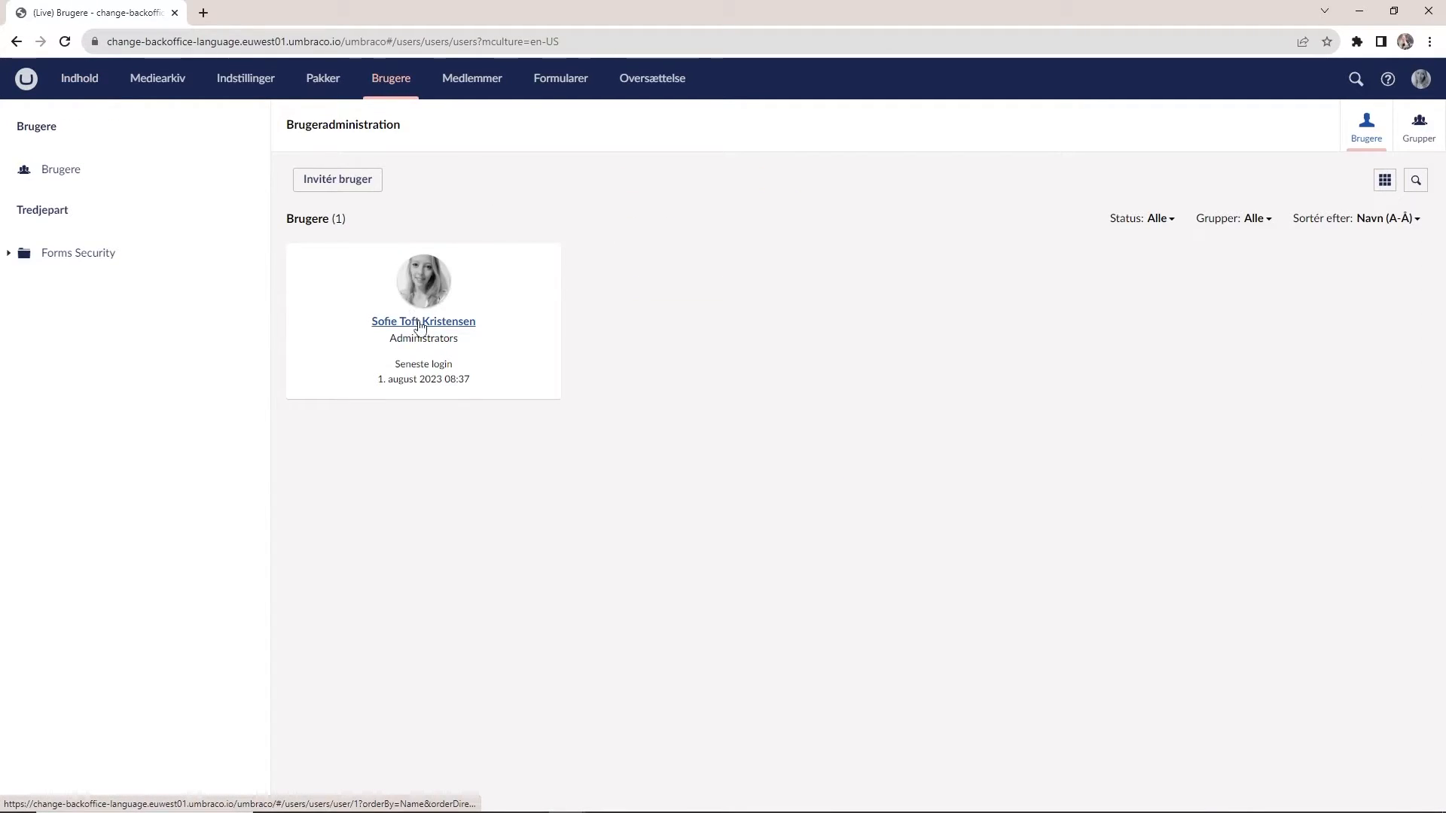
Open the administrator's profile and browse the Sprog language list
{"action": "left_click", "coordinate": [423, 321]}
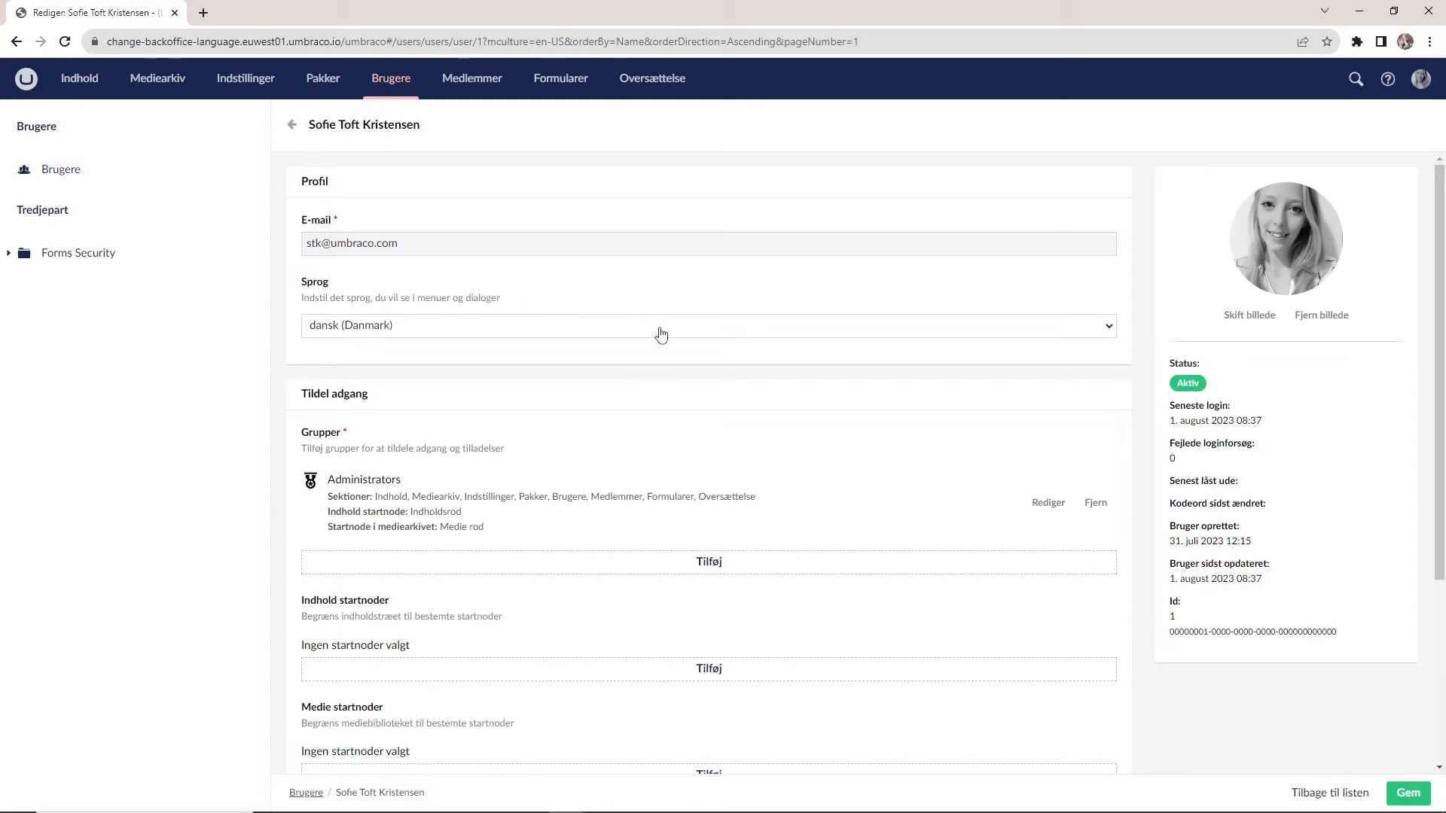
{"action": "left_click", "coordinate": [706, 325]}
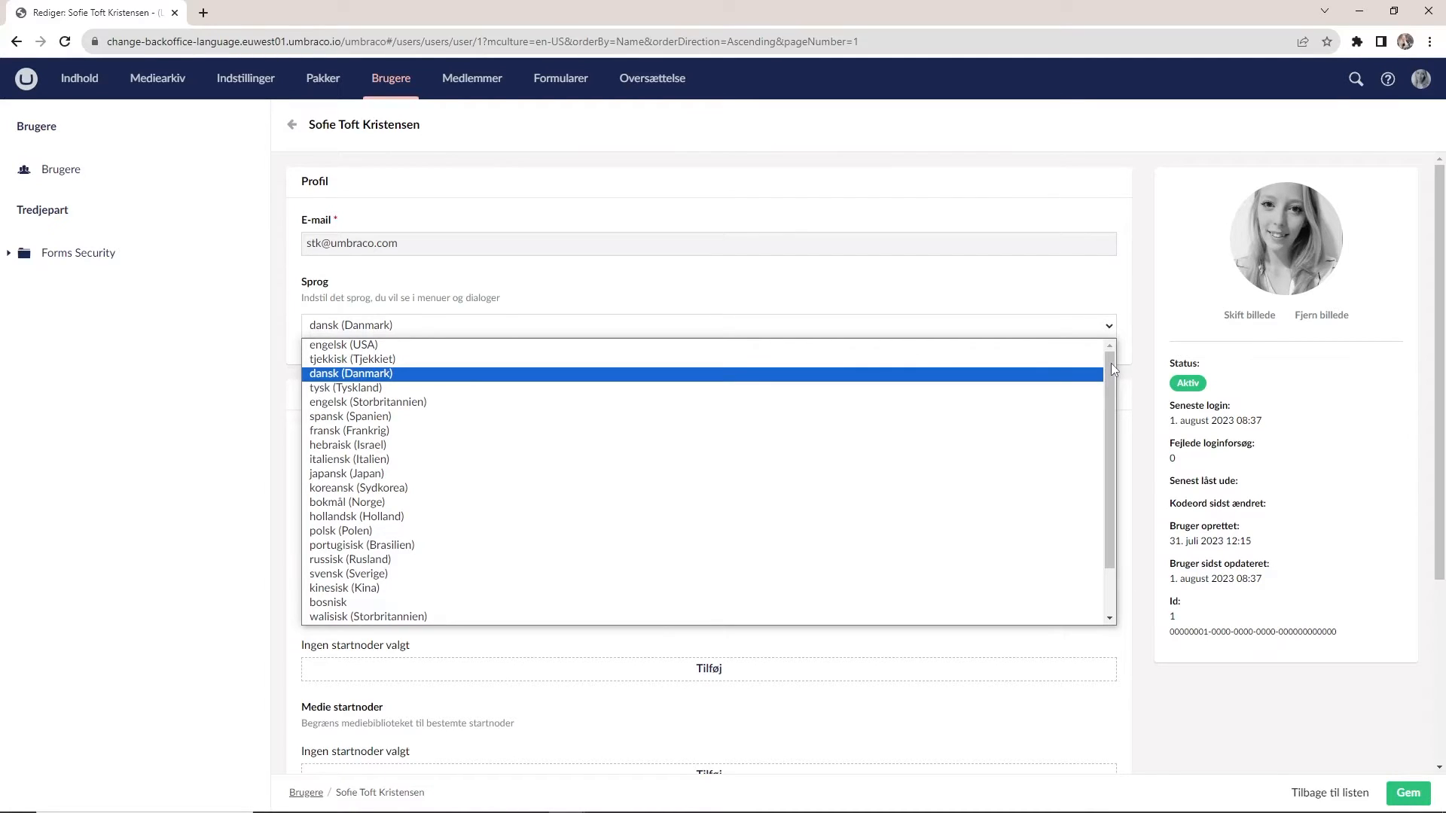
{"action": "scroll", "scroll_direction": "down", "scroll_amount": 3}
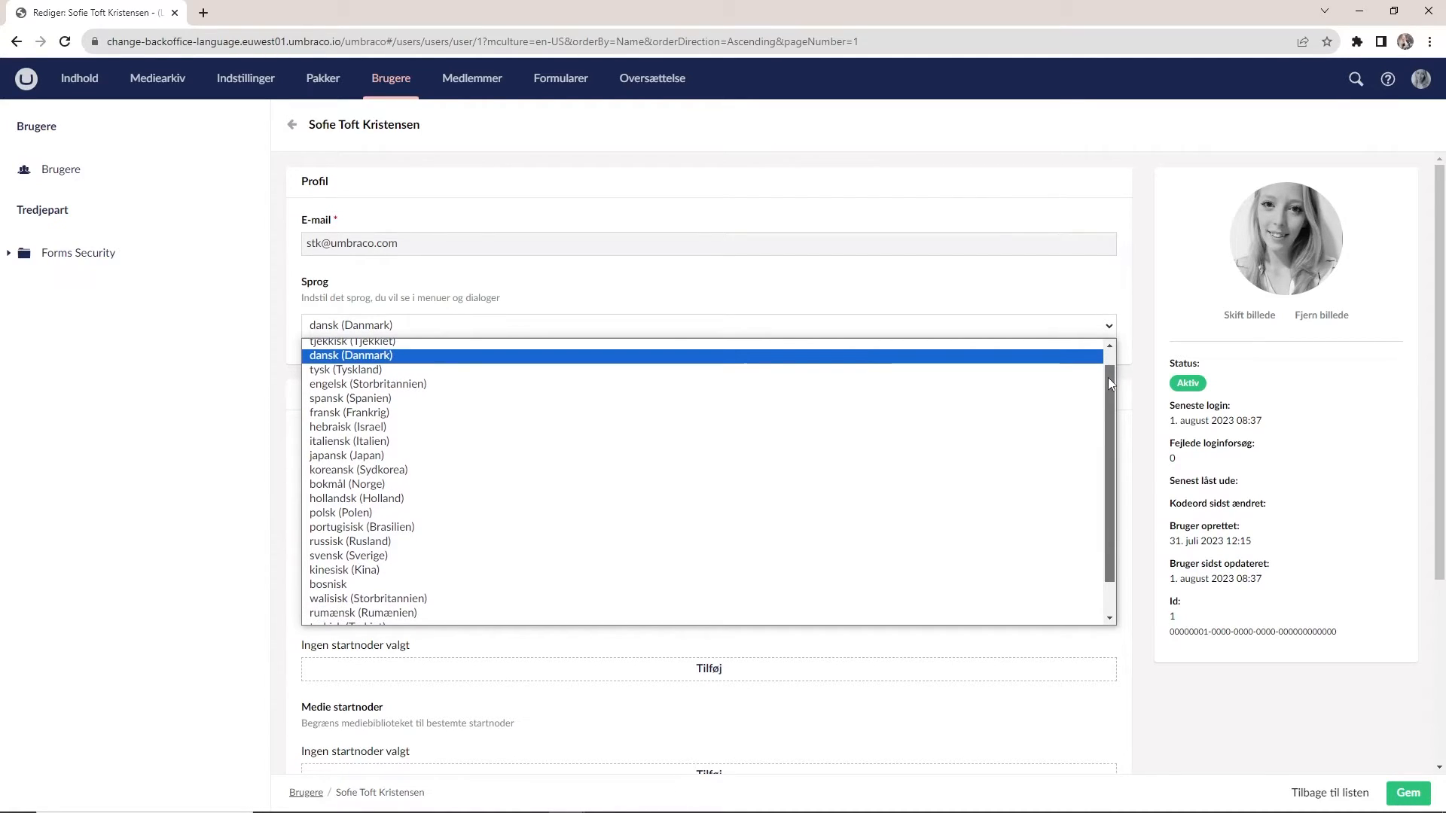
{"action": "scroll", "scroll_direction": "down", "scroll_amount": 3}
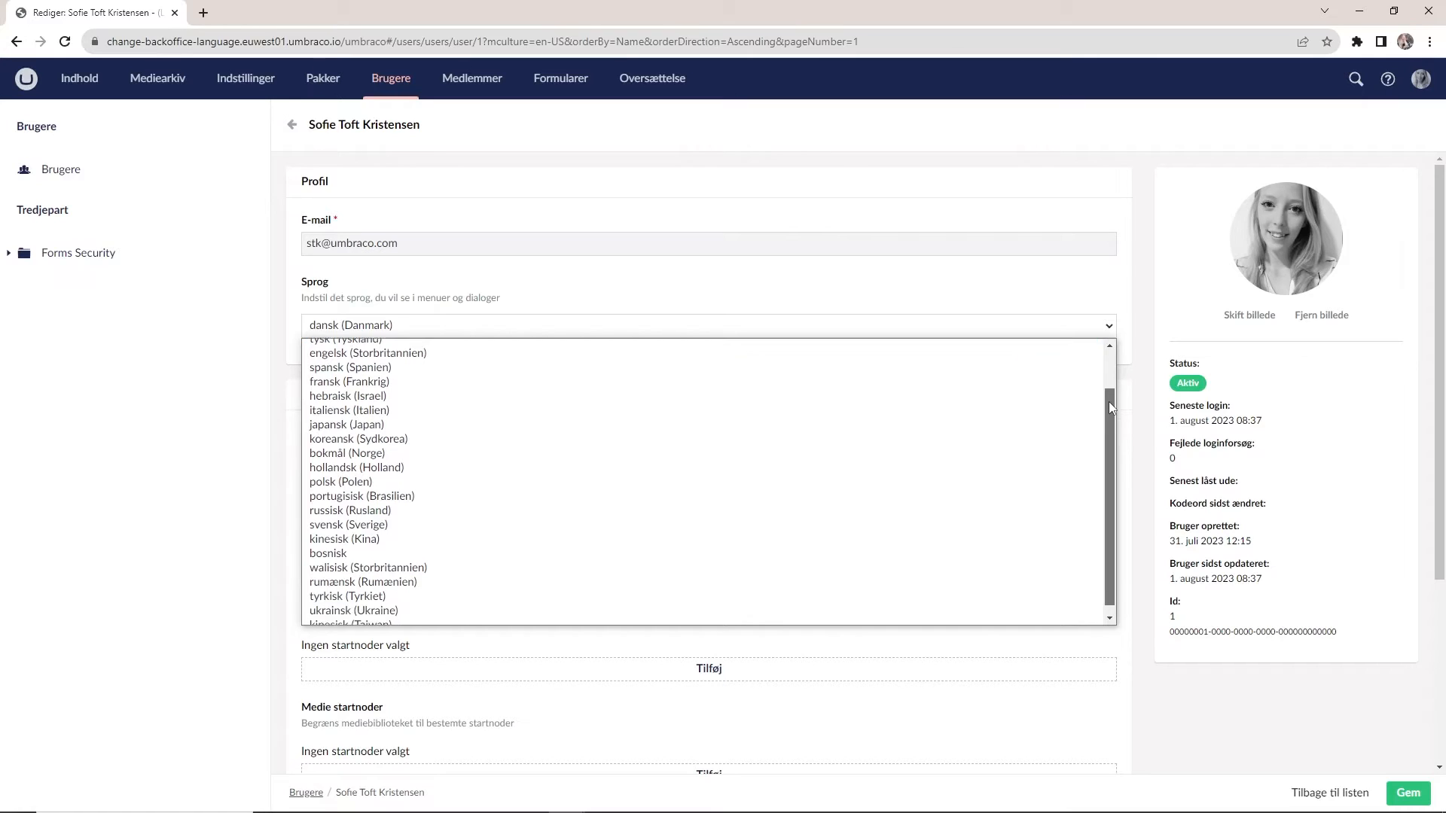
{"action": "mouse_move", "coordinate": [760, 473]}
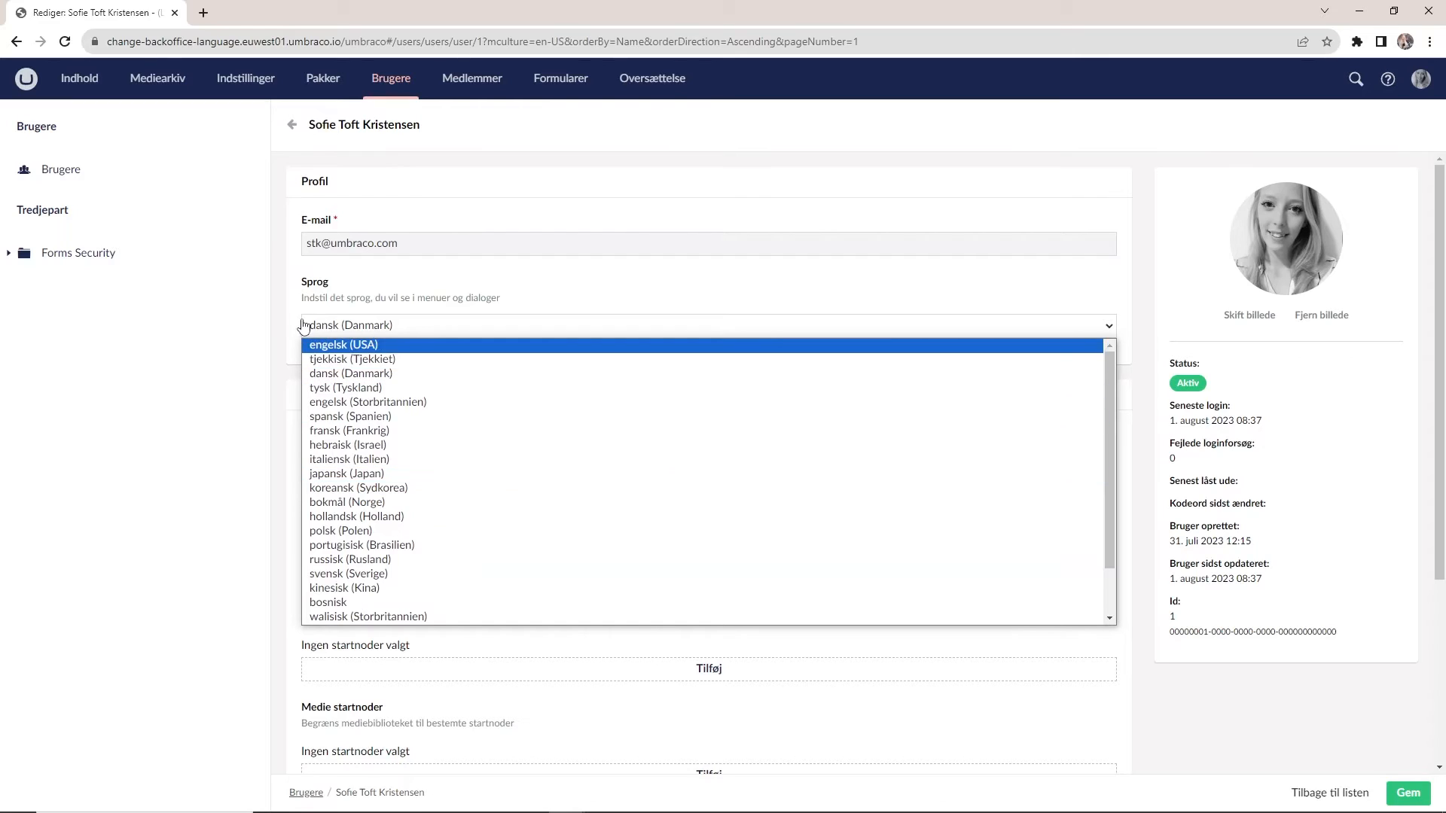
Save the profile language as engelsk (USA) and reload the back office in English
{"action": "left_click", "coordinate": [344, 344]}
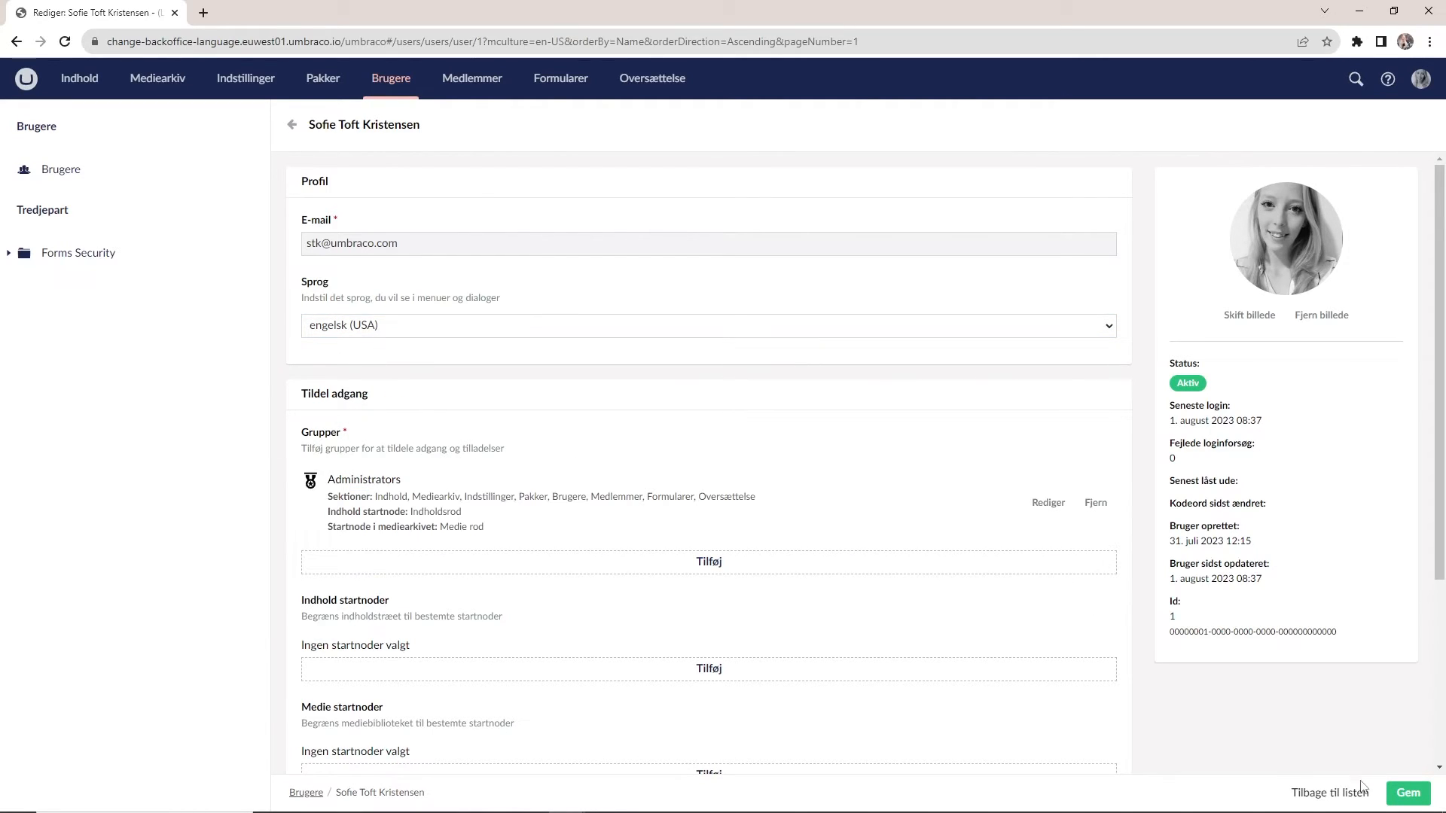
{"action": "left_click", "coordinate": [1407, 793]}
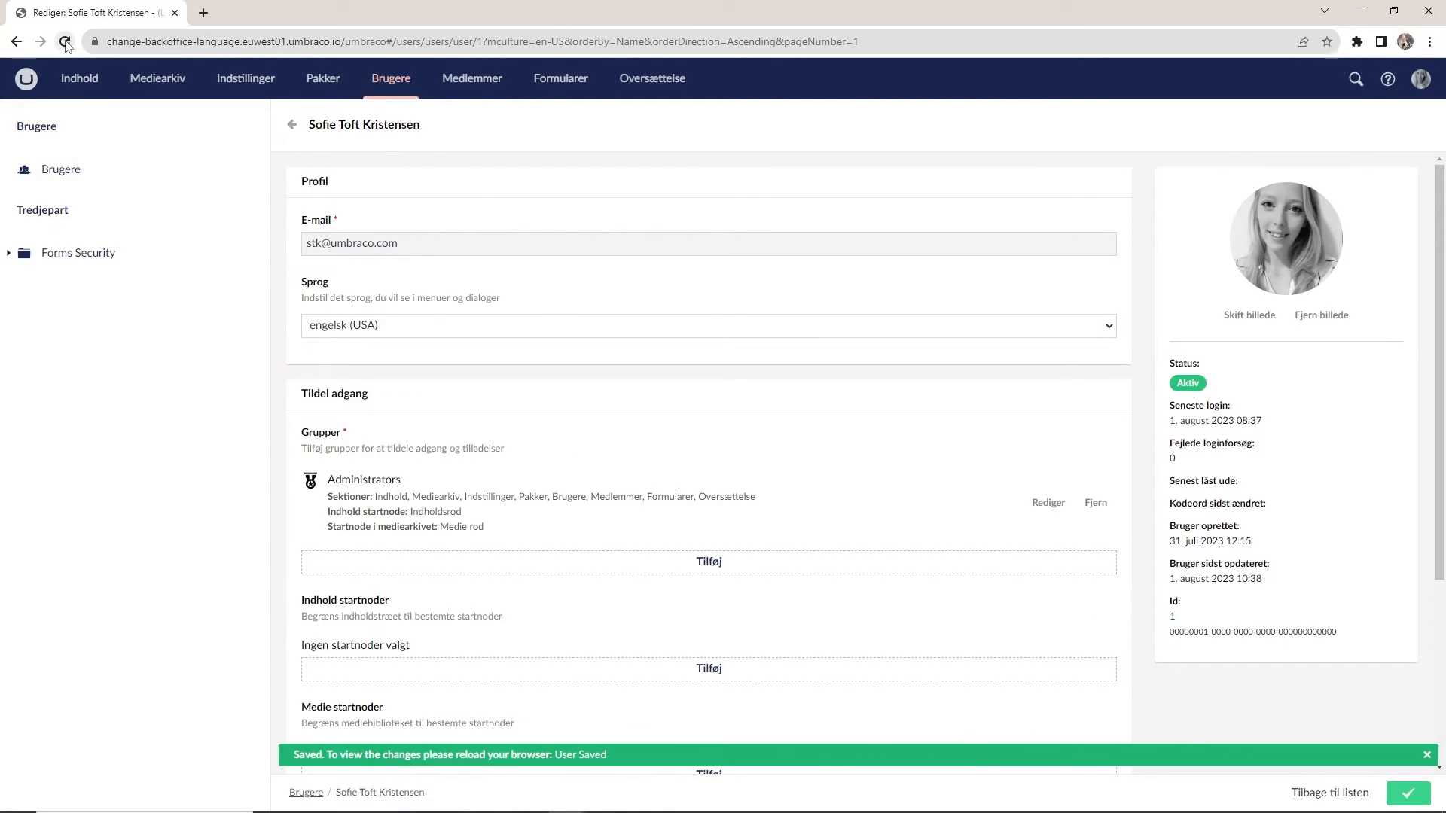
{"action": "left_click", "coordinate": [65, 41]}
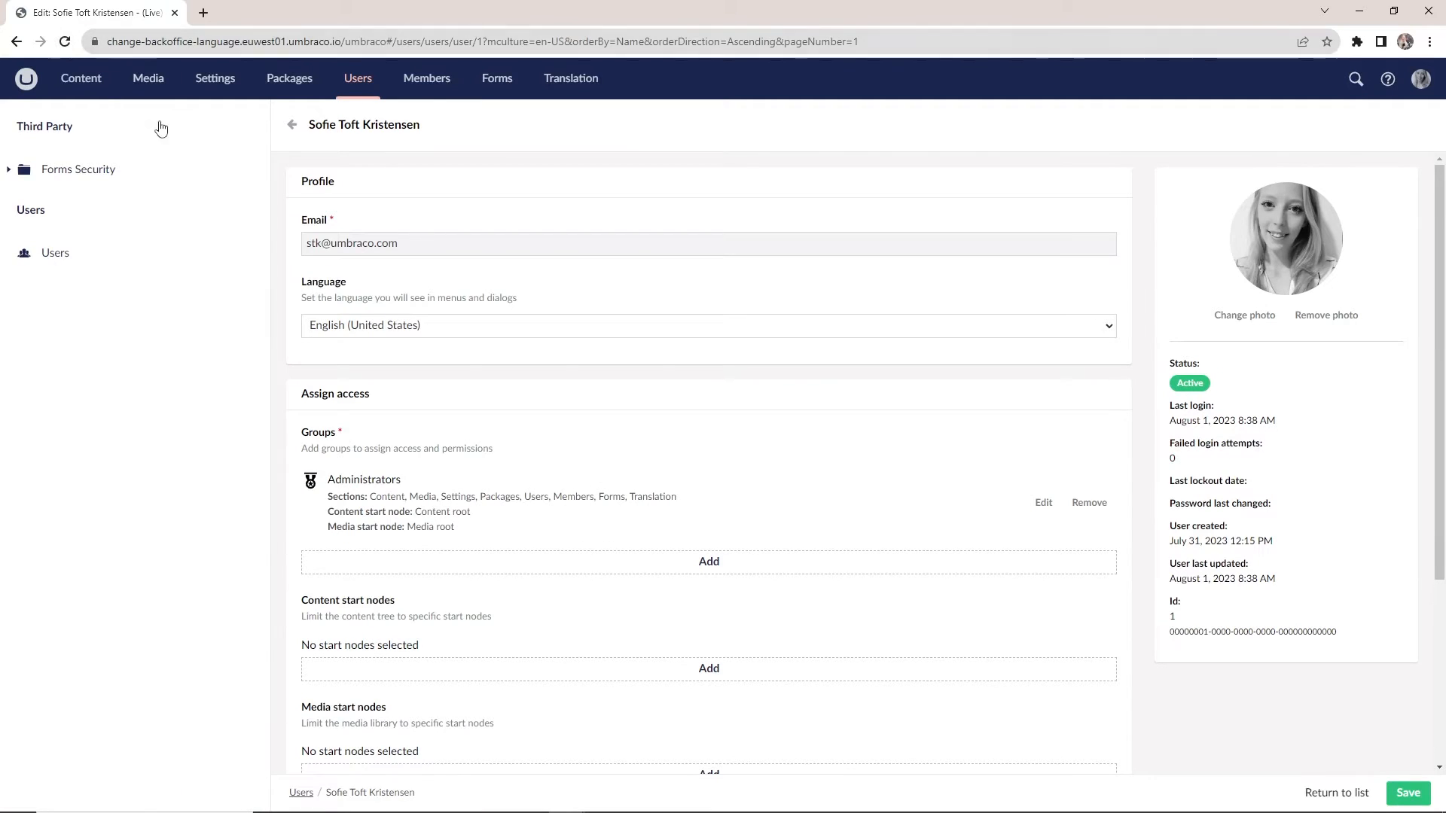